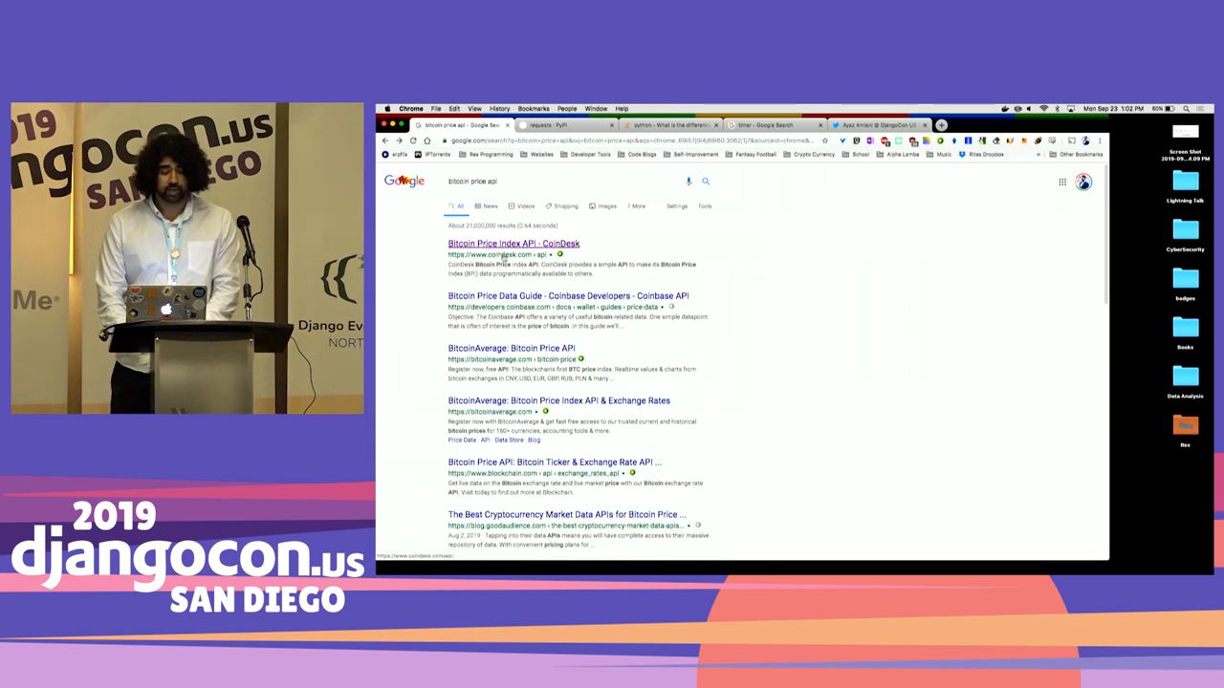
Step: Open the 'Bitcoin Price Index API - CoinDesk' search result at coindesk.com/api
click(514, 243)
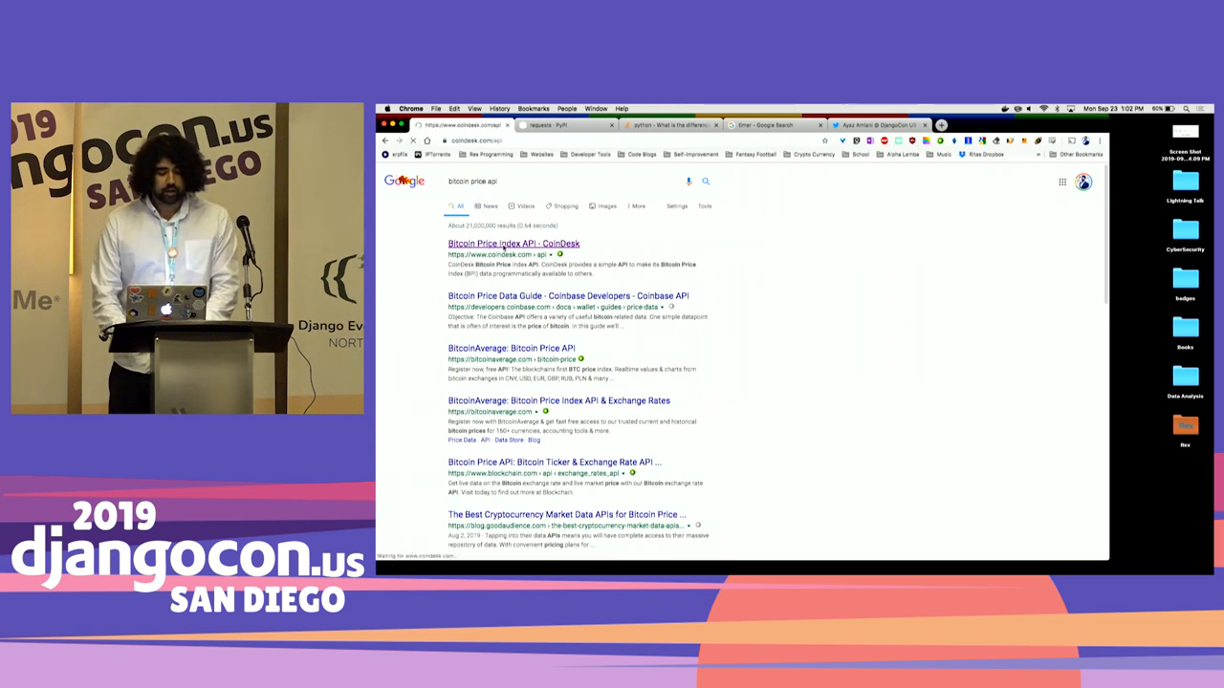
click(514, 243)
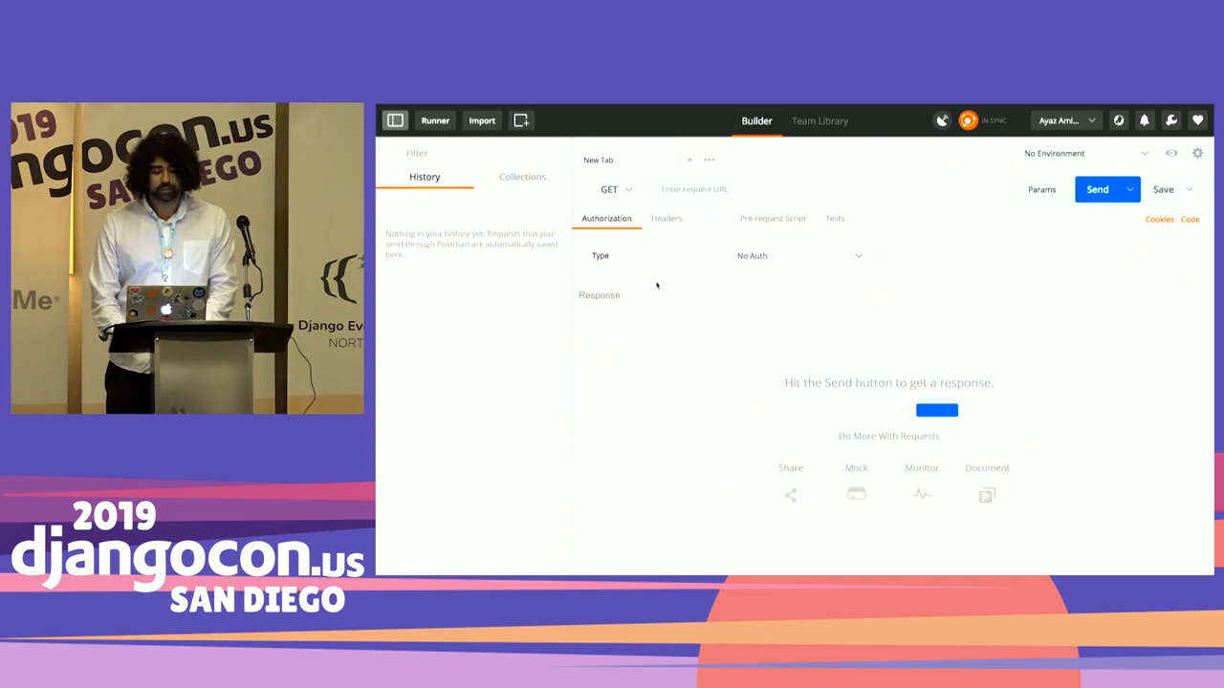
Step: Send a GET request to api.coindesk.com/v1/bpi/currentprice.json and view the returned price JSON
text(https://api.coindesk.com/v1/bpi/currentprice.json)
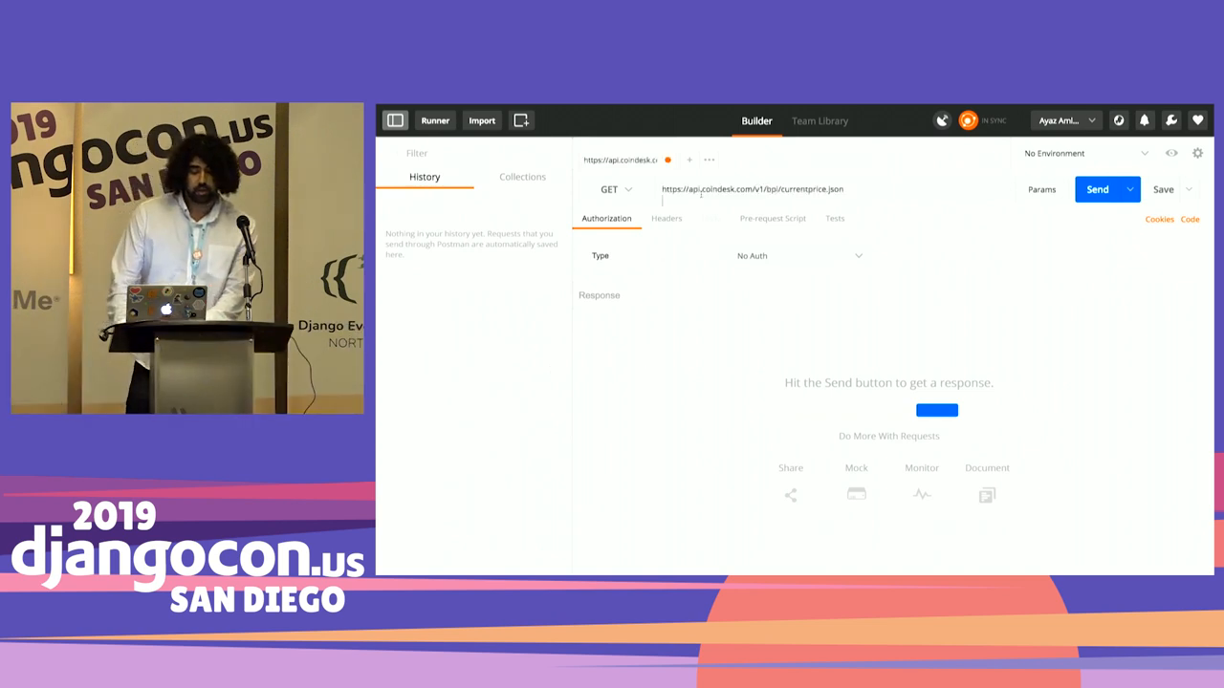
click(1106, 188)
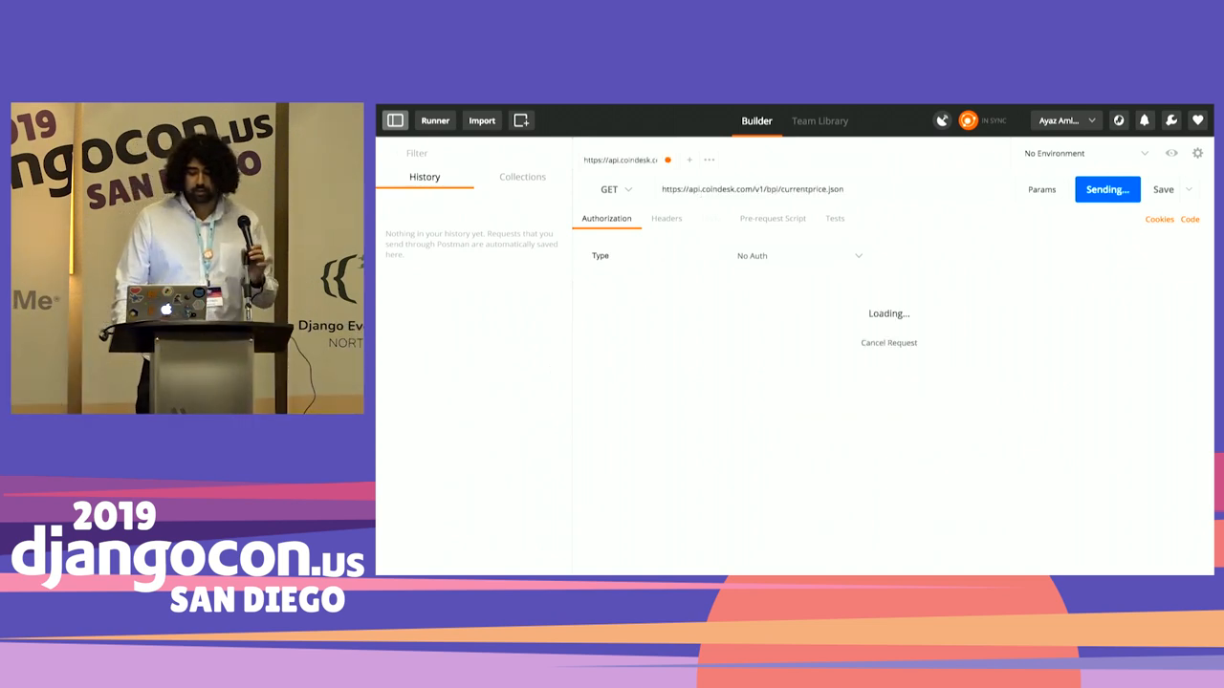
click(1107, 189)
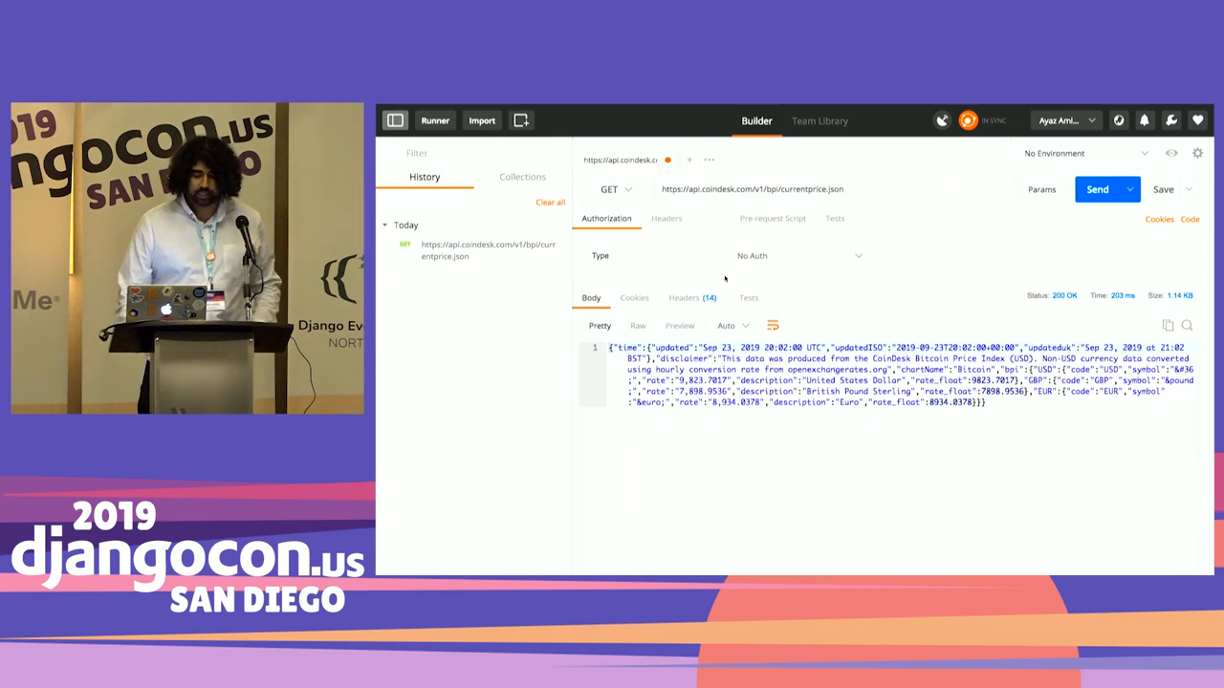
click(731, 325)
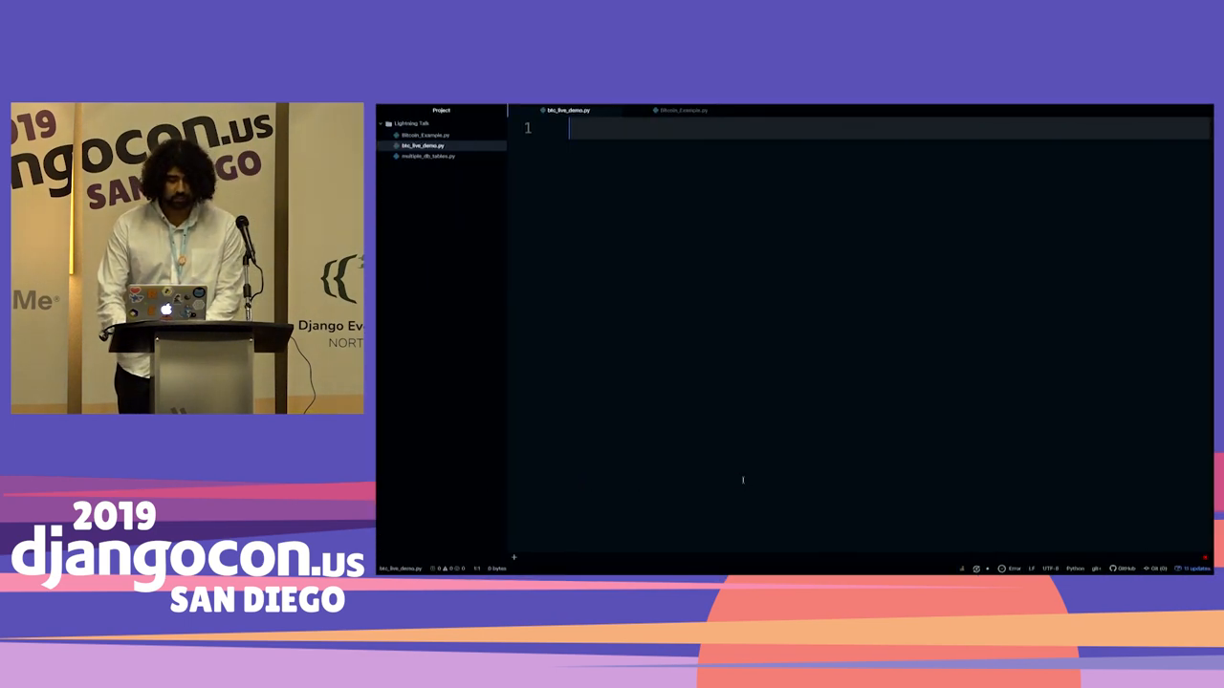
Step: Type 'import res' on line 1 of btc_live_demo.py, browsing module suggestions
text(import)
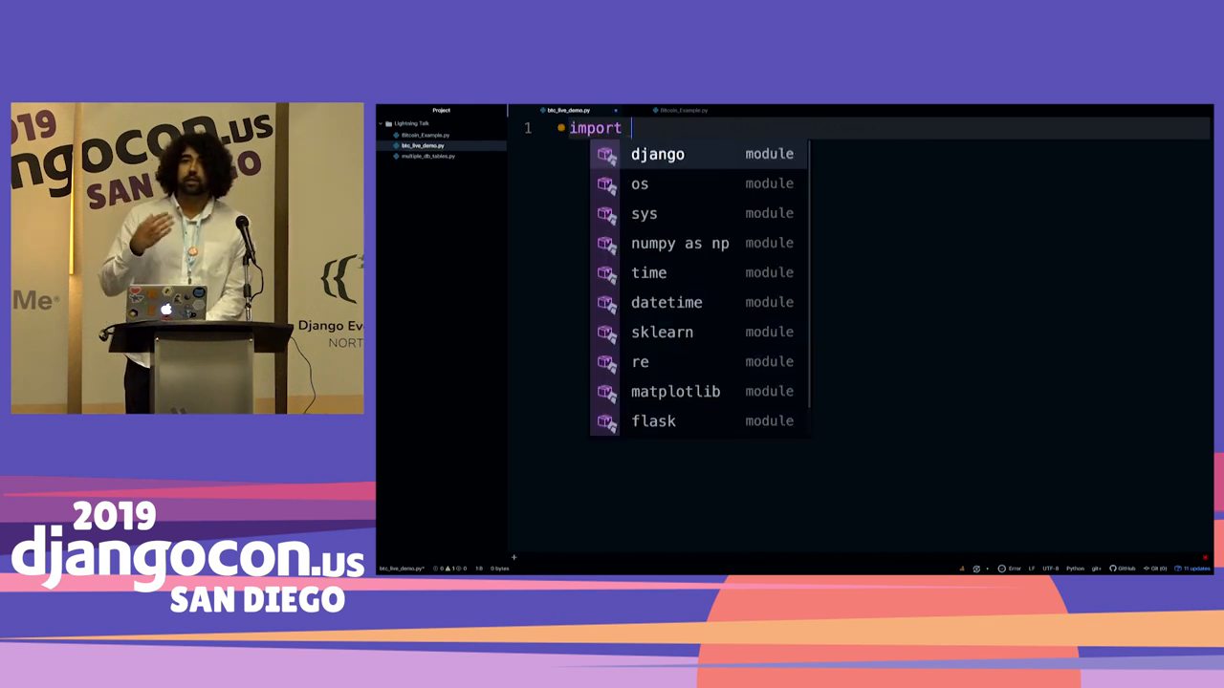
text(res)
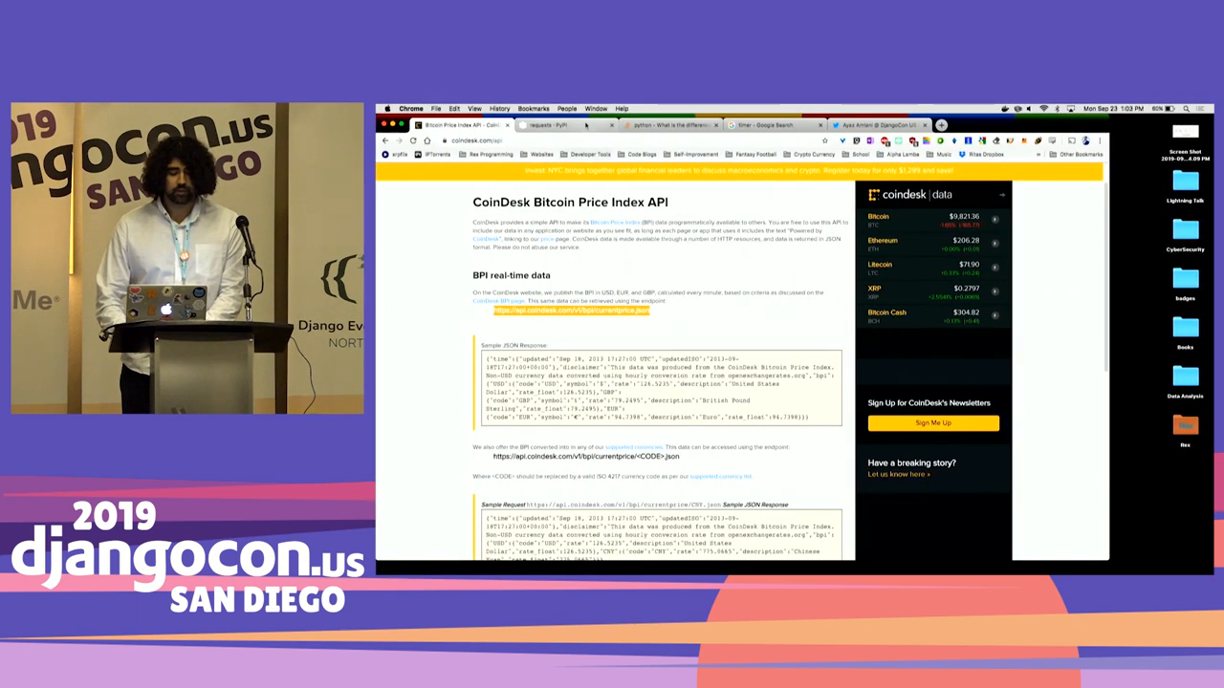
Step: Look over the CoinDesk API page, then switch to the 'requests · PyPI' tab
click(562, 126)
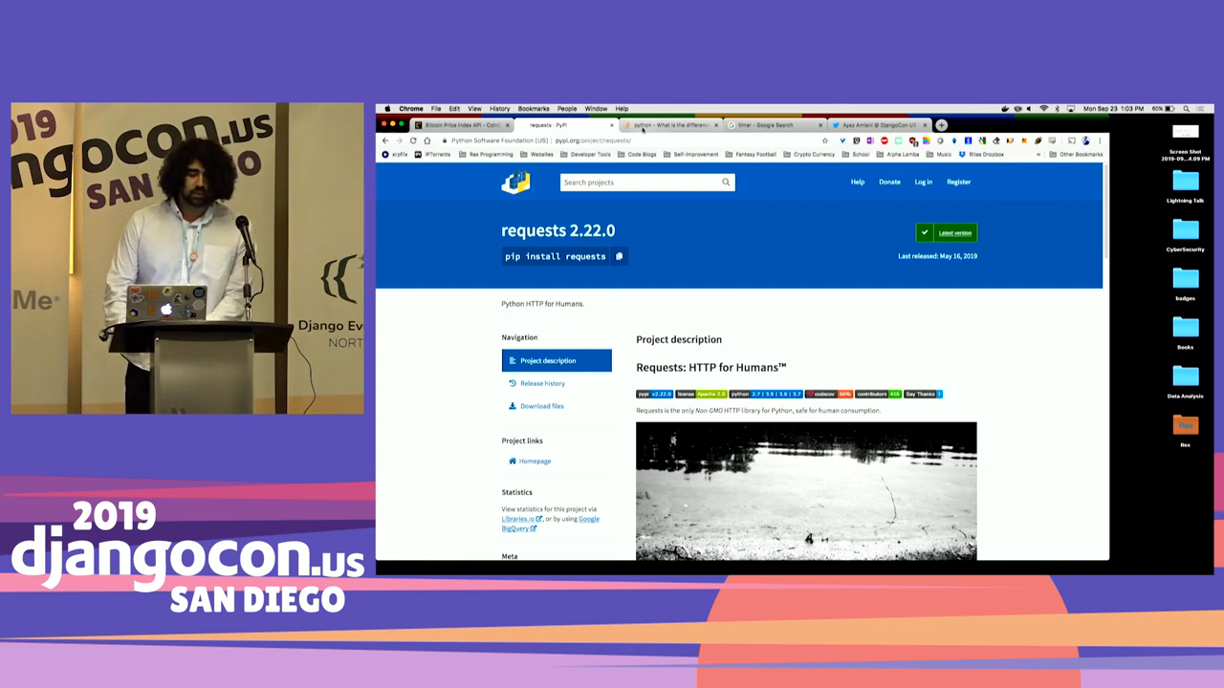
click(665, 125)
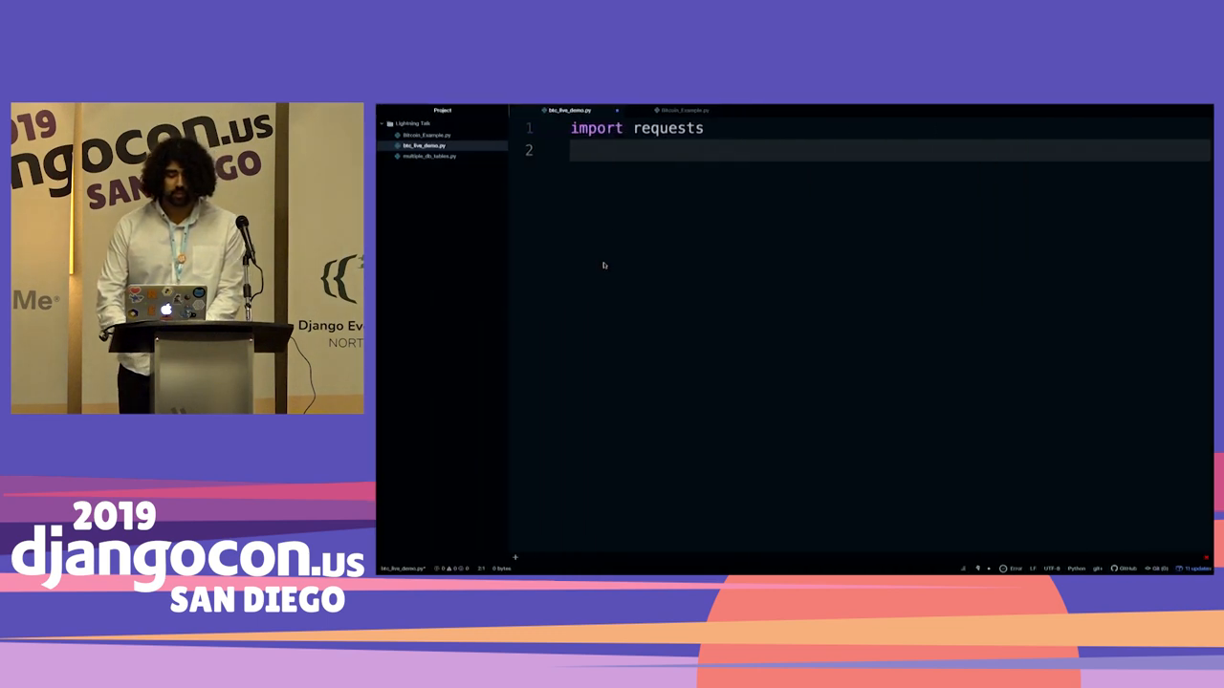
Step: Import json and add the CoinDesk currentprice.json URL string to the script
text(import jso)
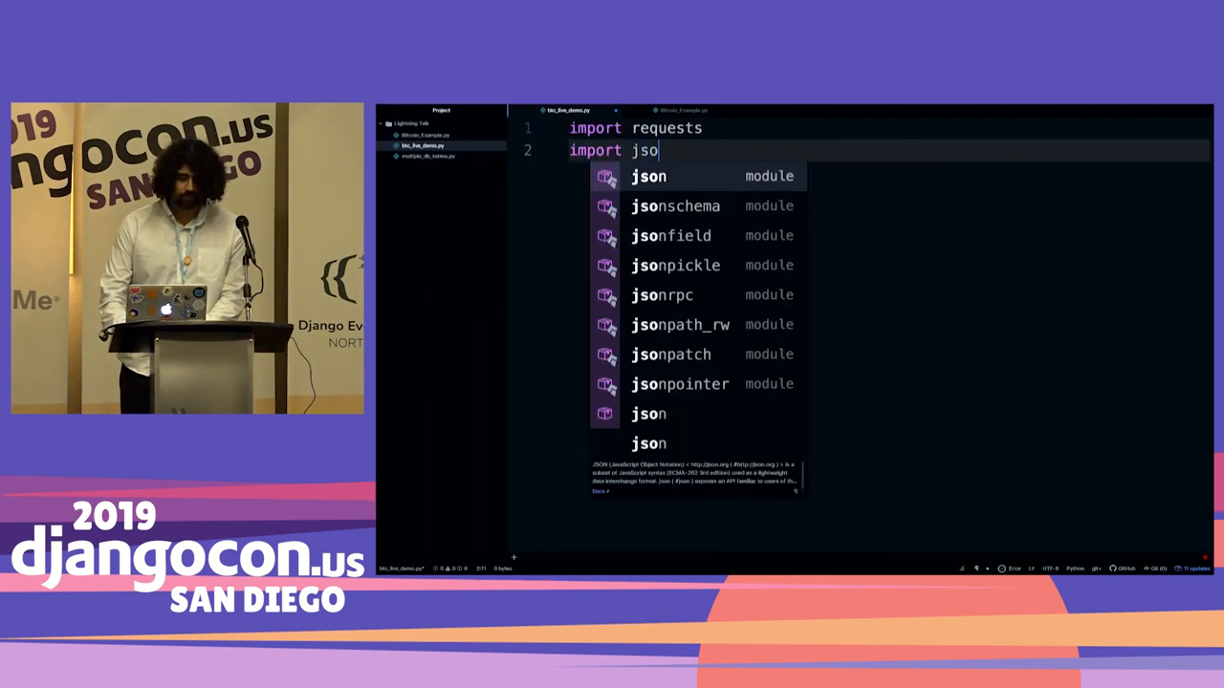
key(Enter)
text(URL =)
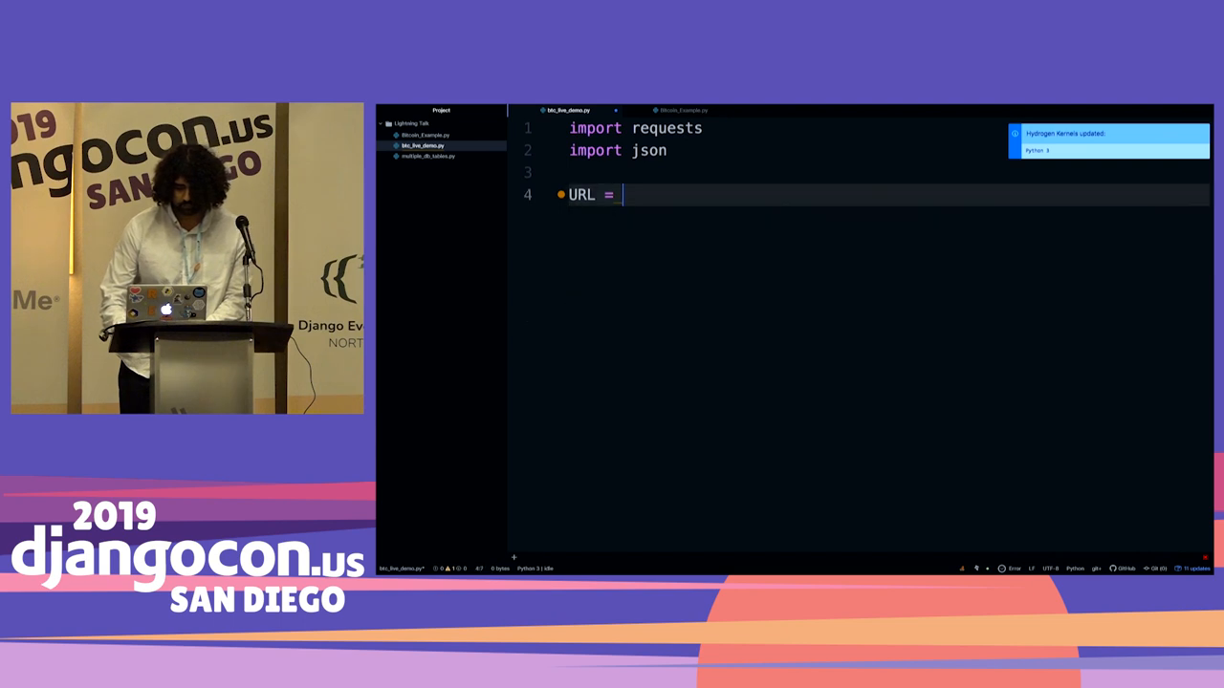
text("https://api.coindesk.com/v1/bpi/currentprice.json")
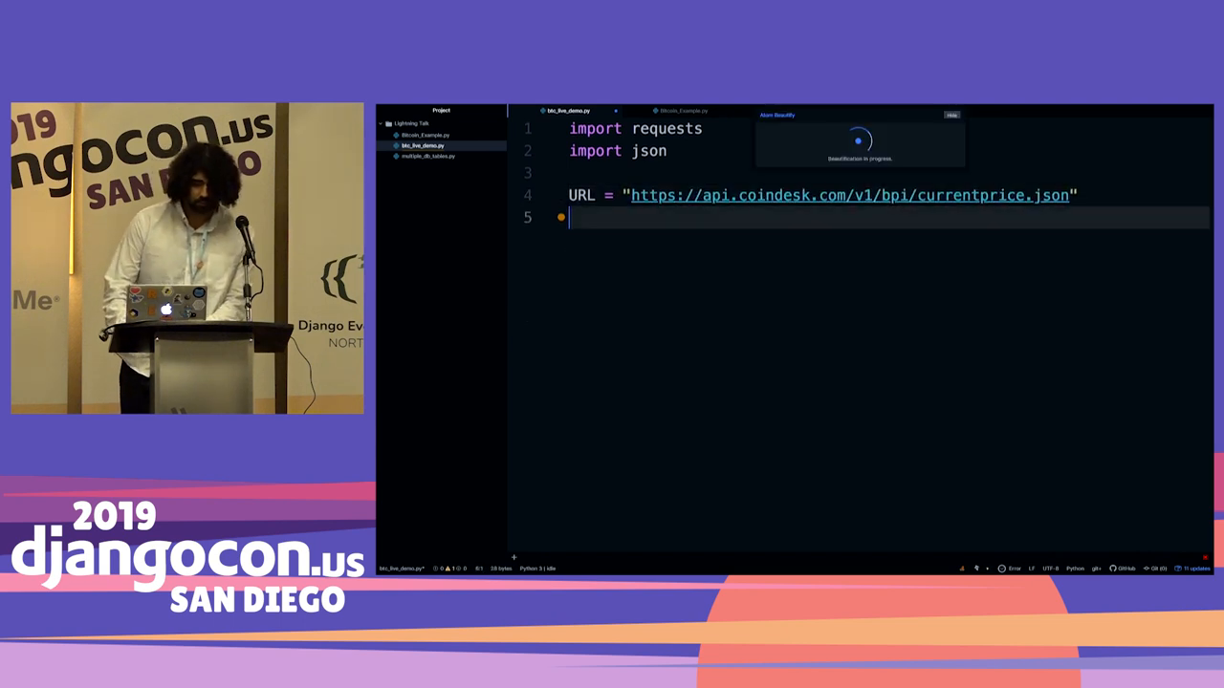
key(enter)
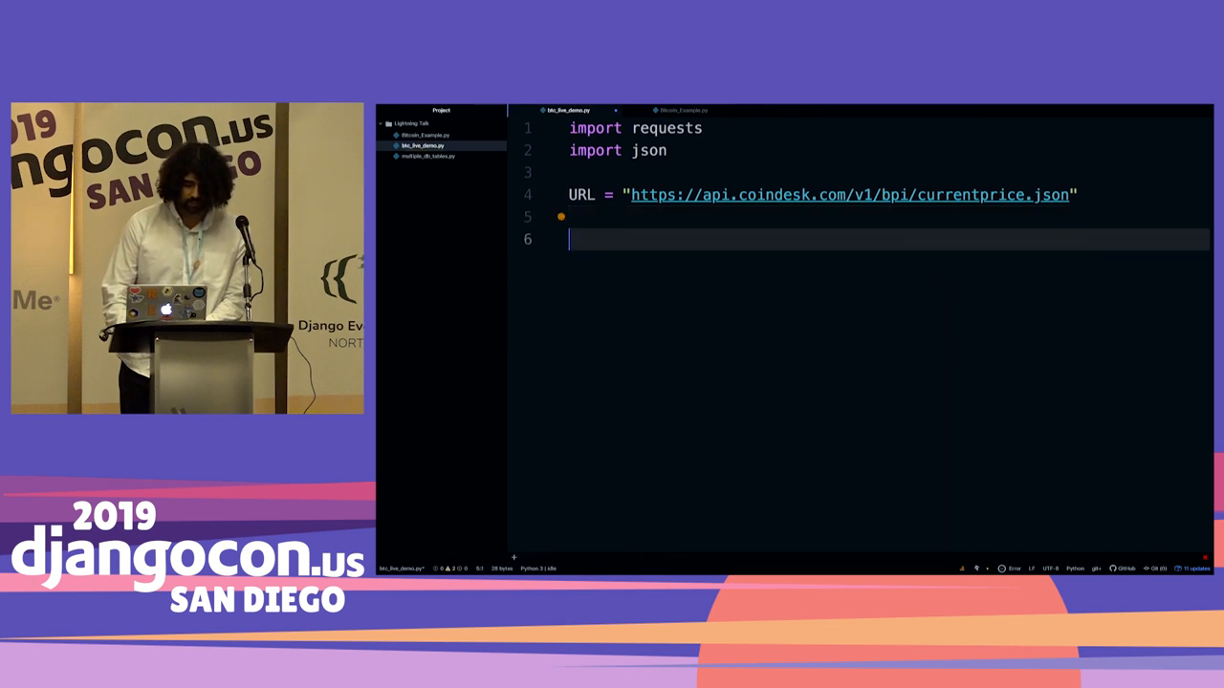
Step: Fetch the URL with requests.get, store page.content as data, and print it
text(page = req)
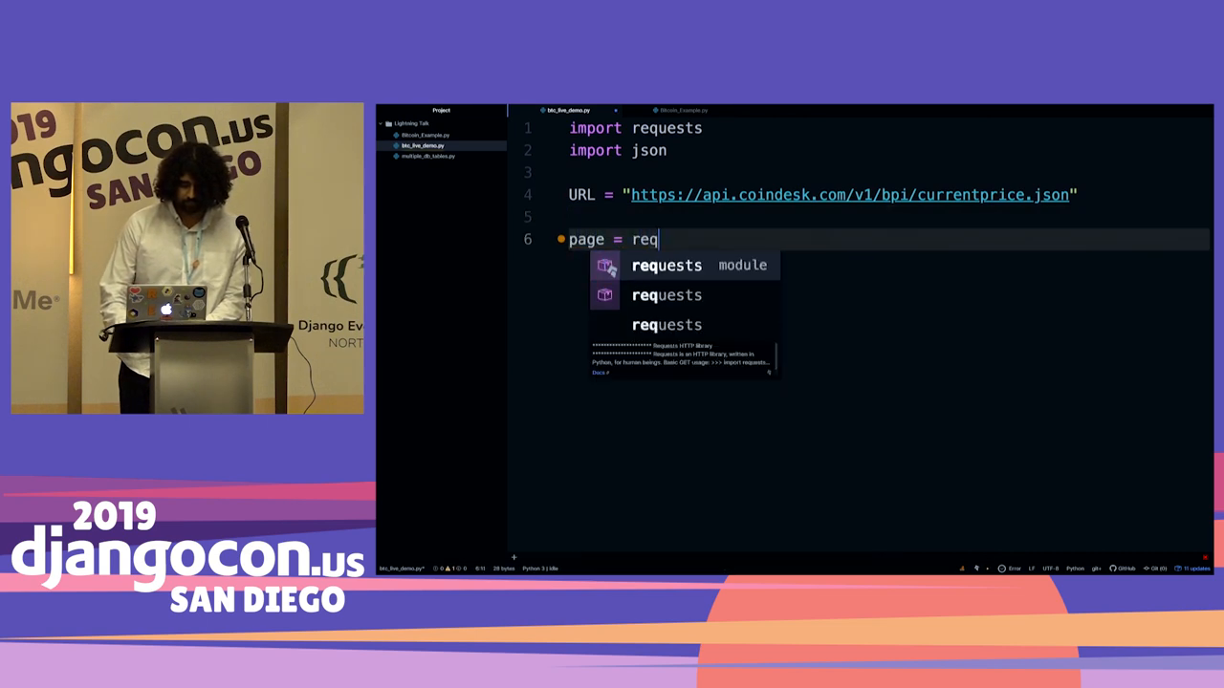
text(uests.get)
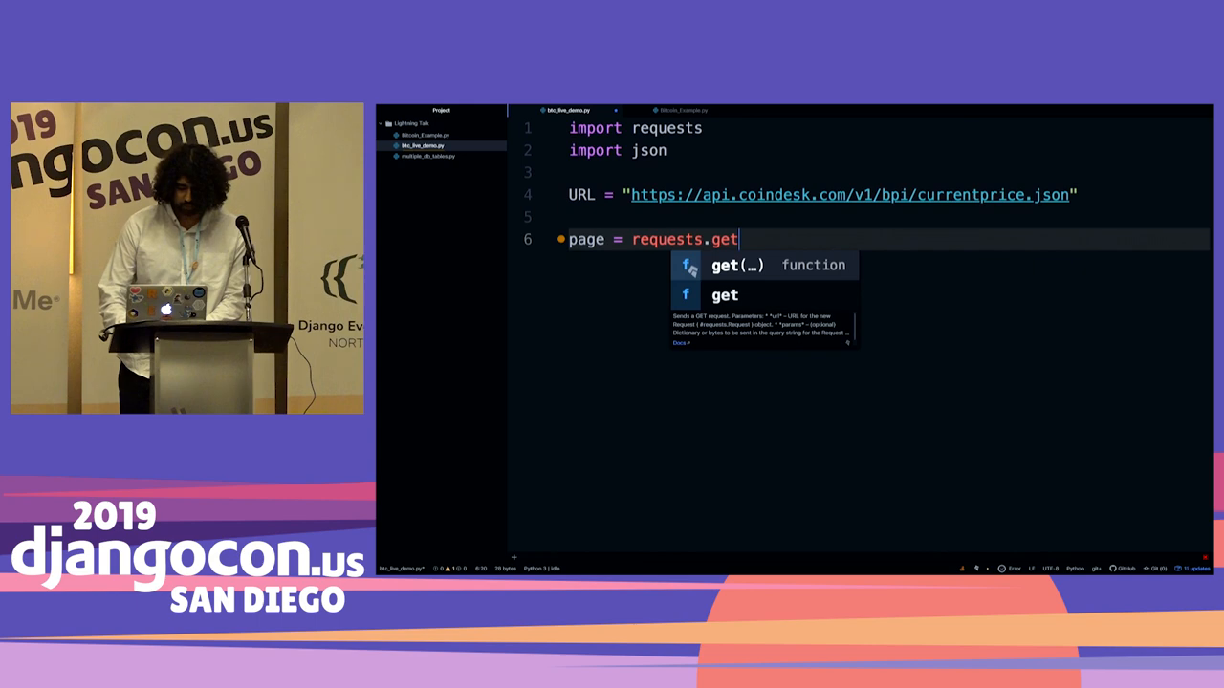
text((URK))
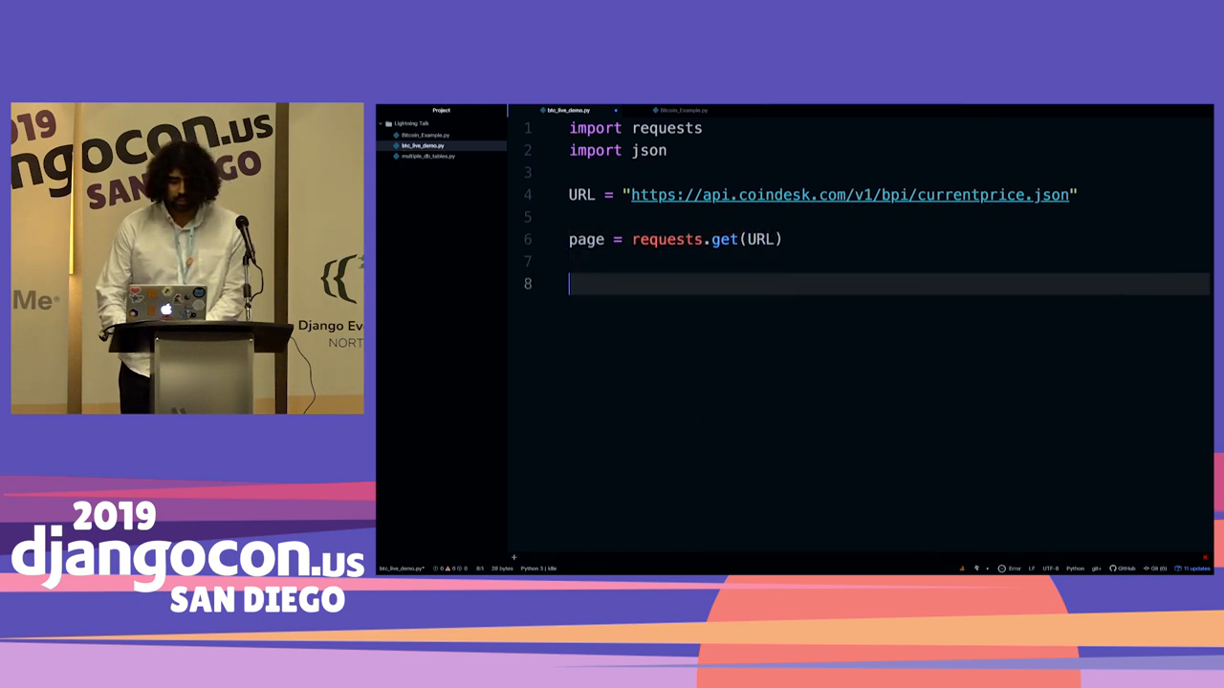
text(data = p)
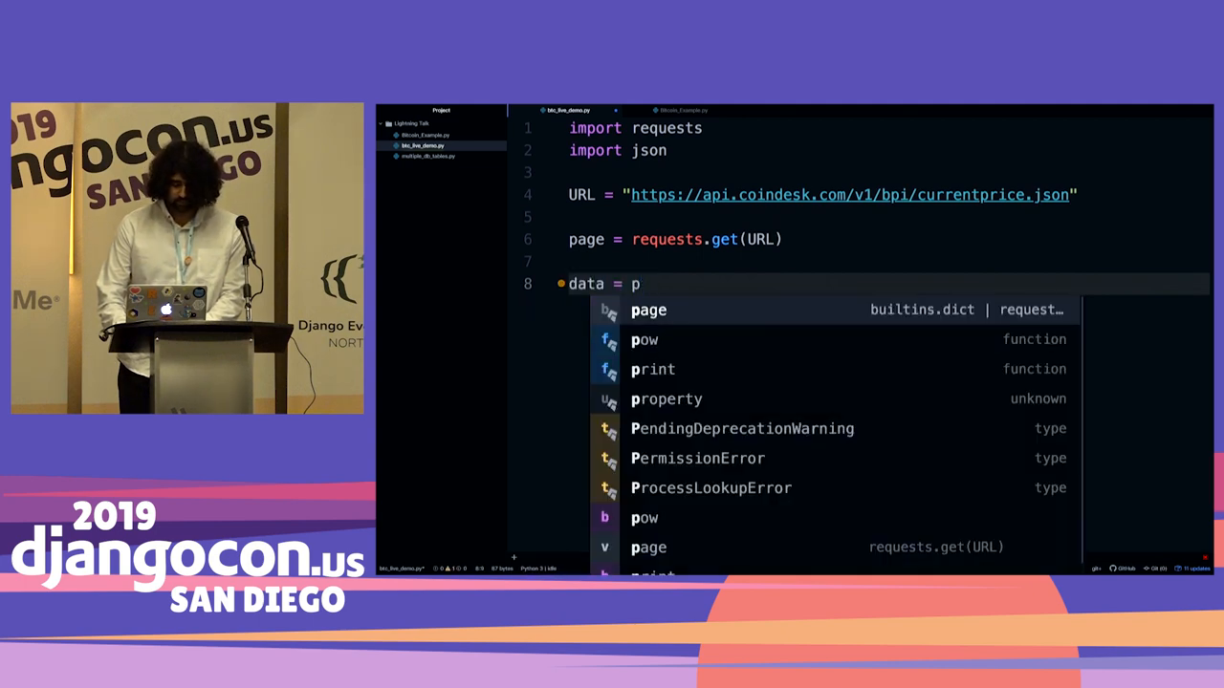
text(age.content)
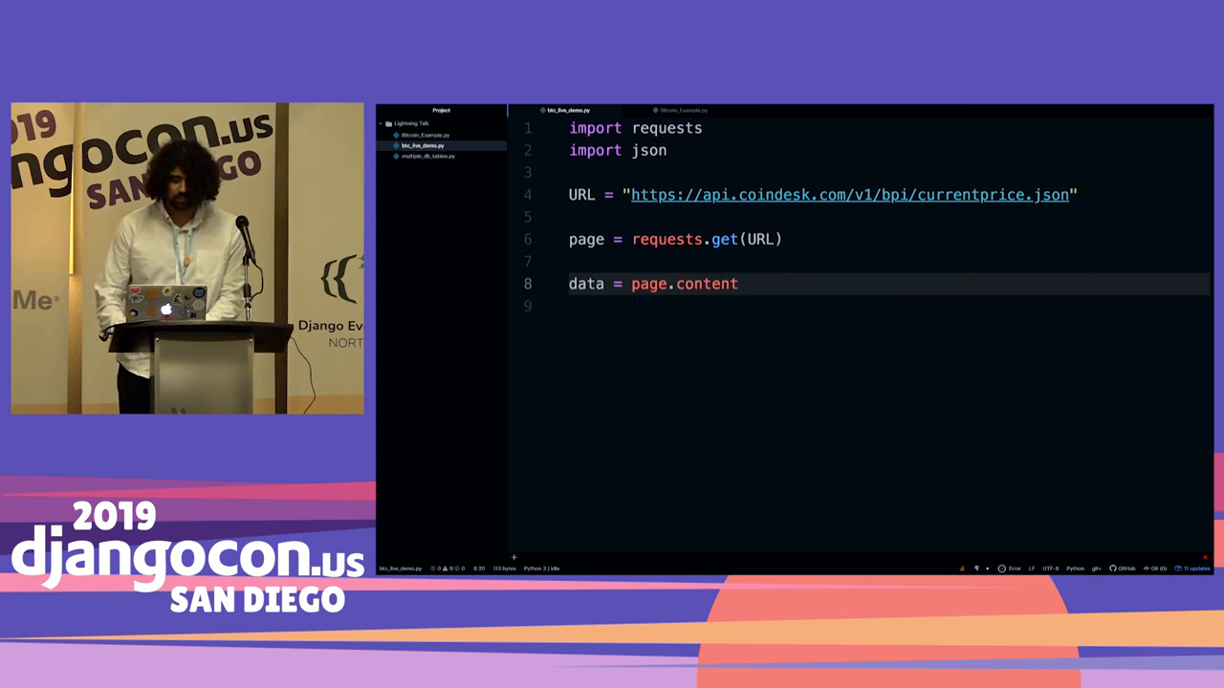
text(praint()
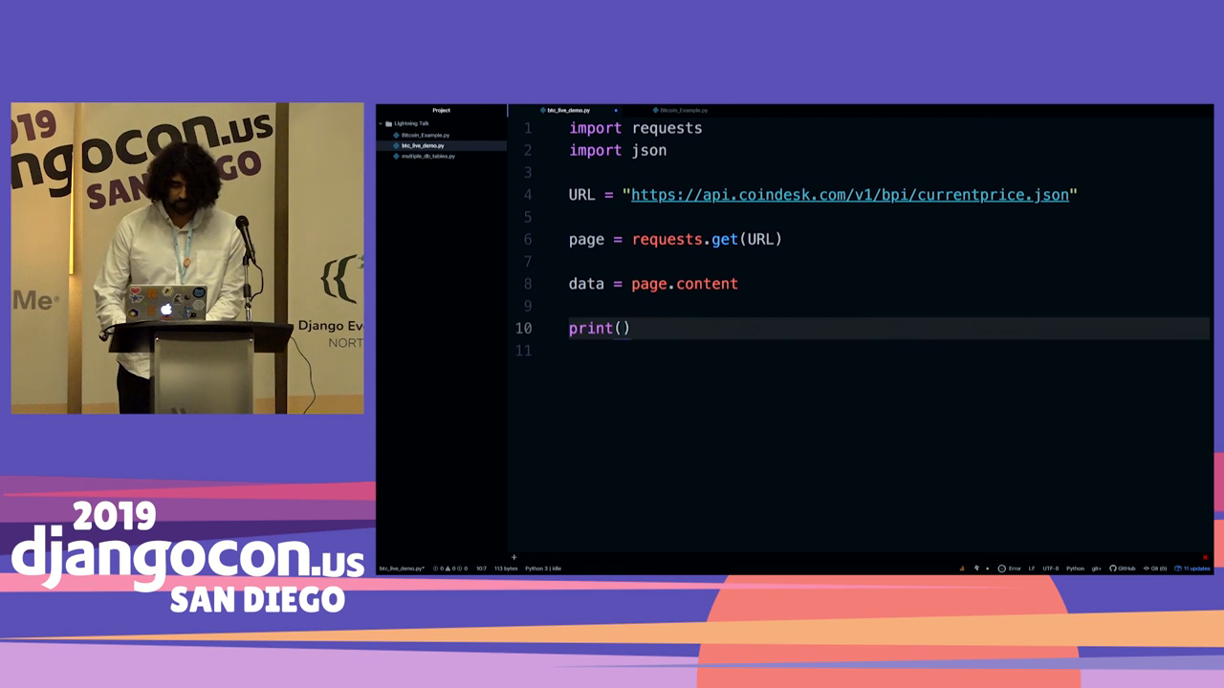
text(data)
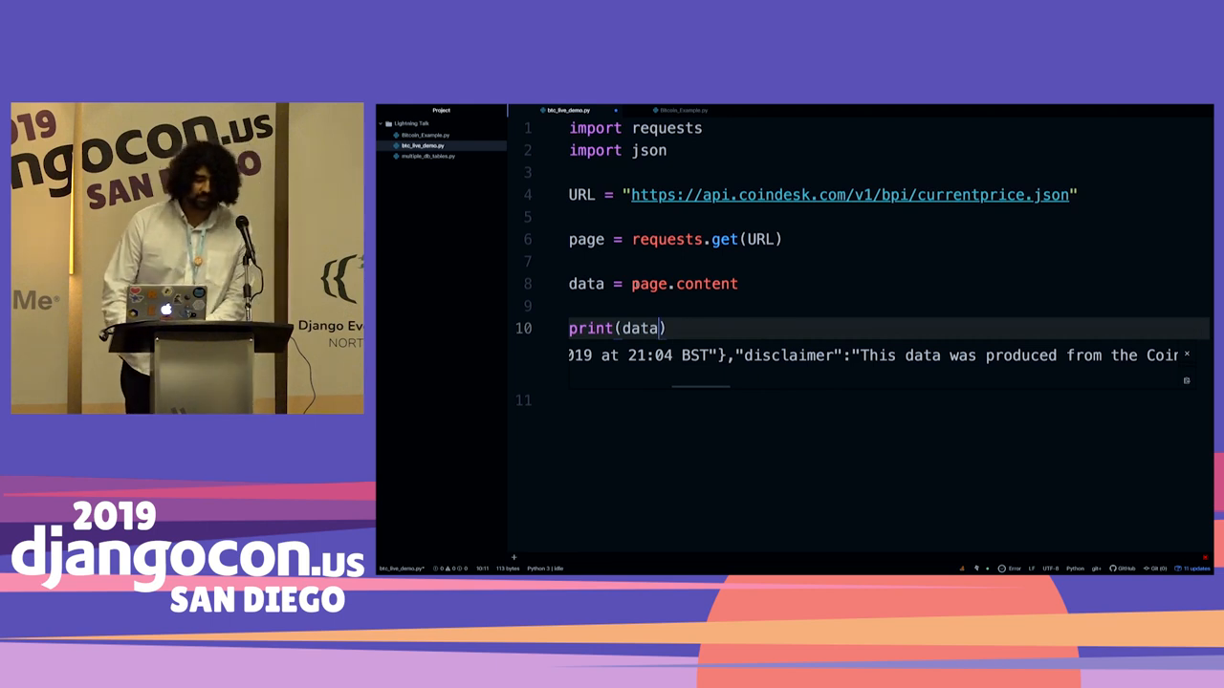
text(json.l)
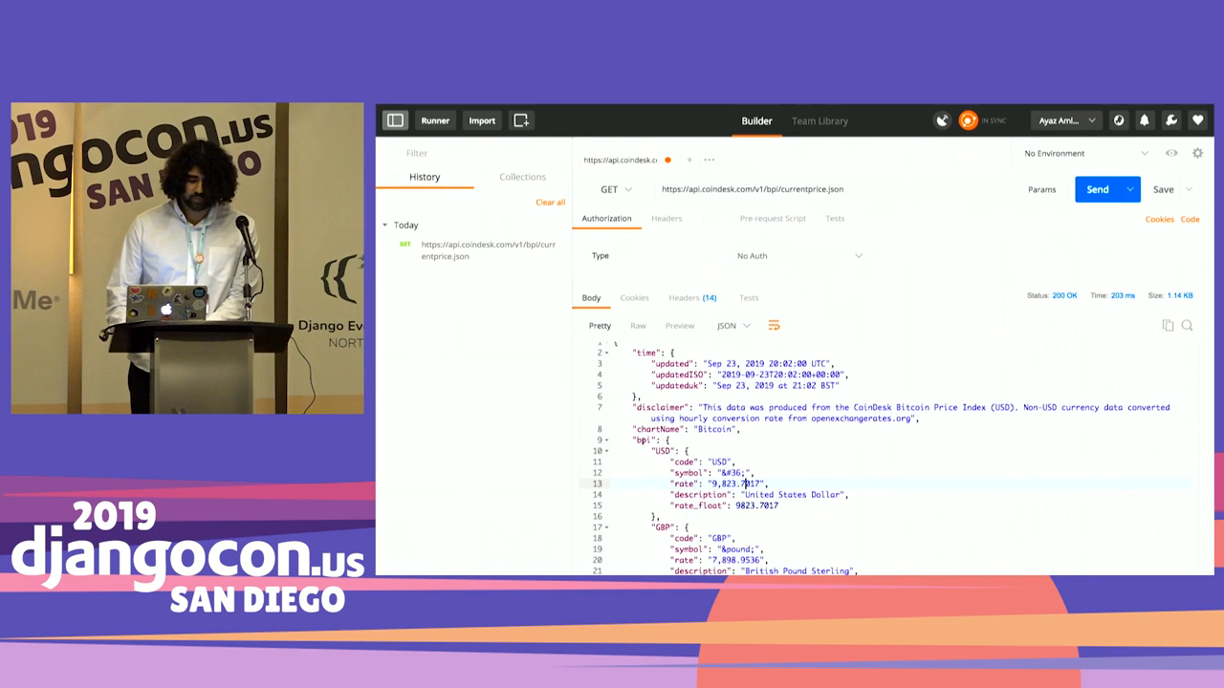
Step: Print data['bpi']['USD']['rate'] from the parsed JSON, giving 9,816.8817
scroll(down, 3)
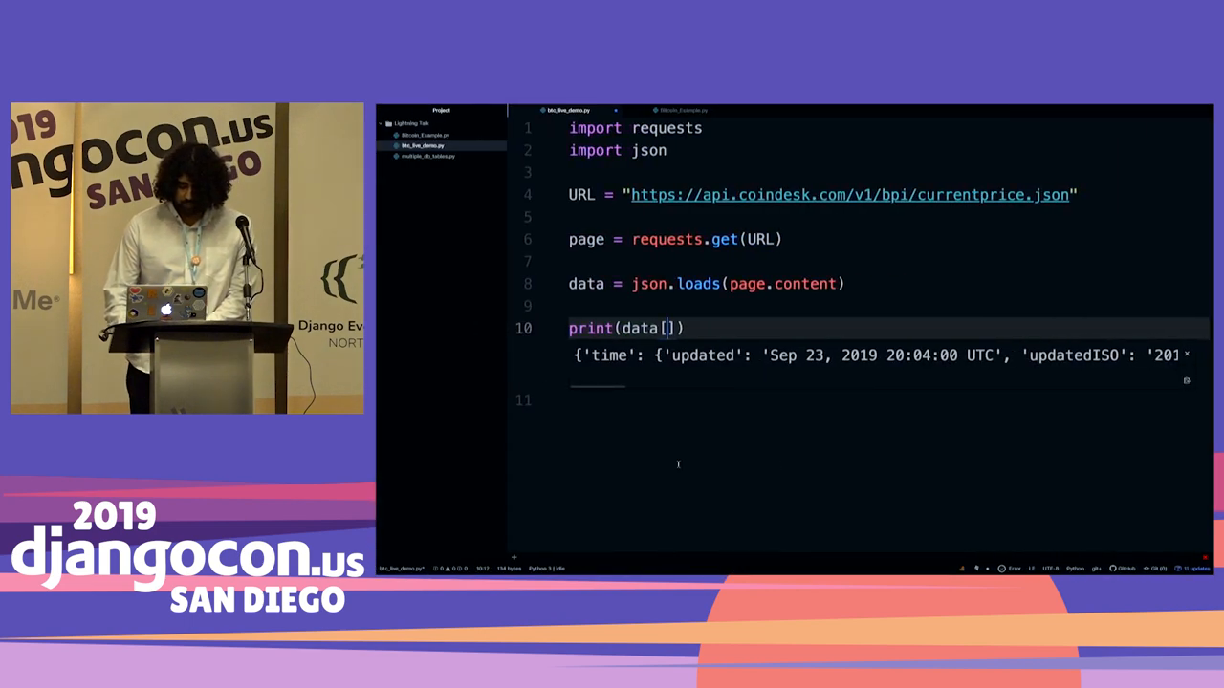
text('bpi')
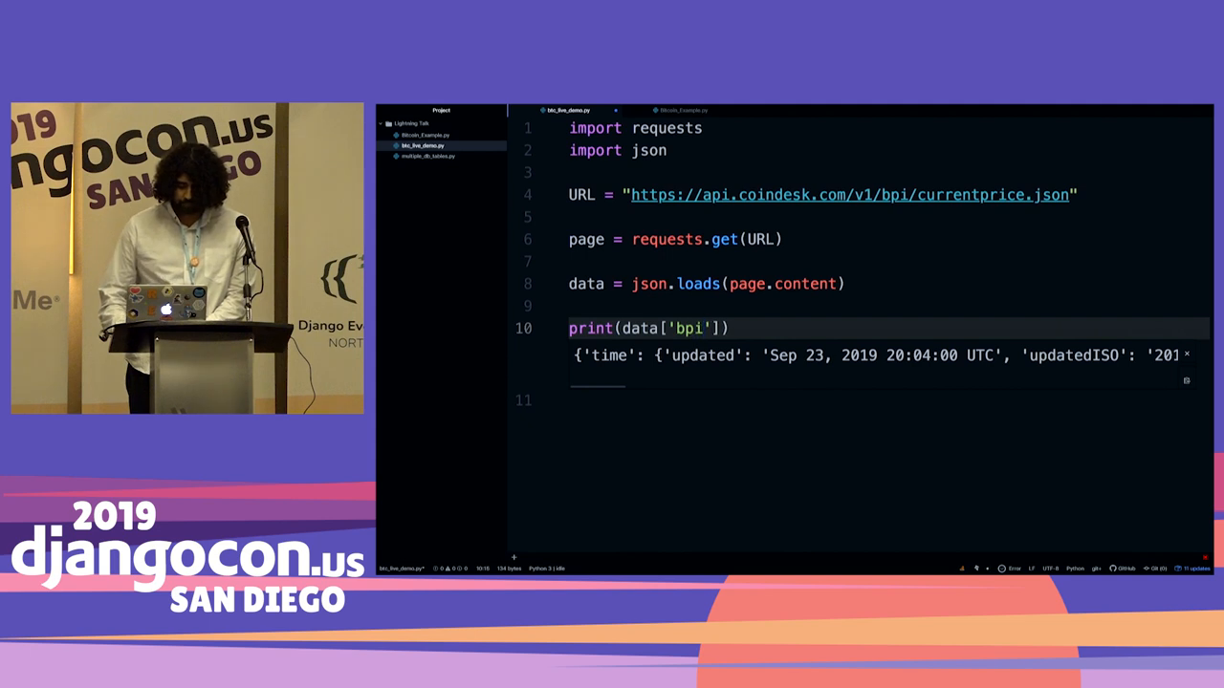
text(['U'])
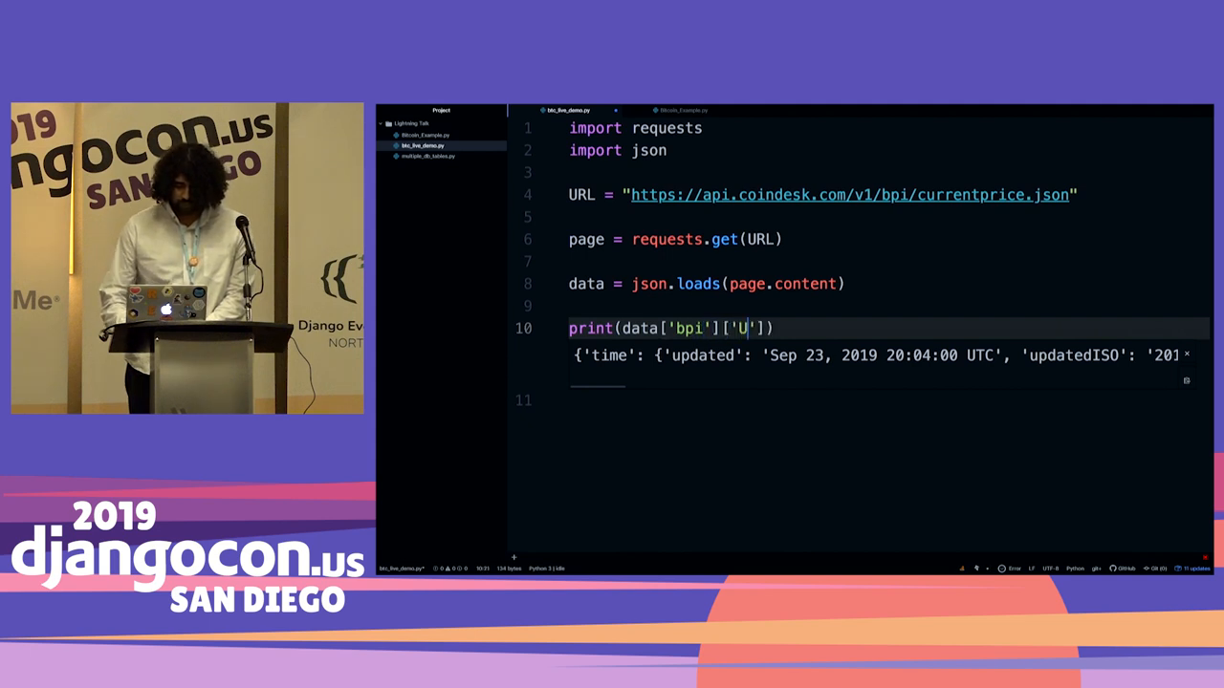
text(SD'][])
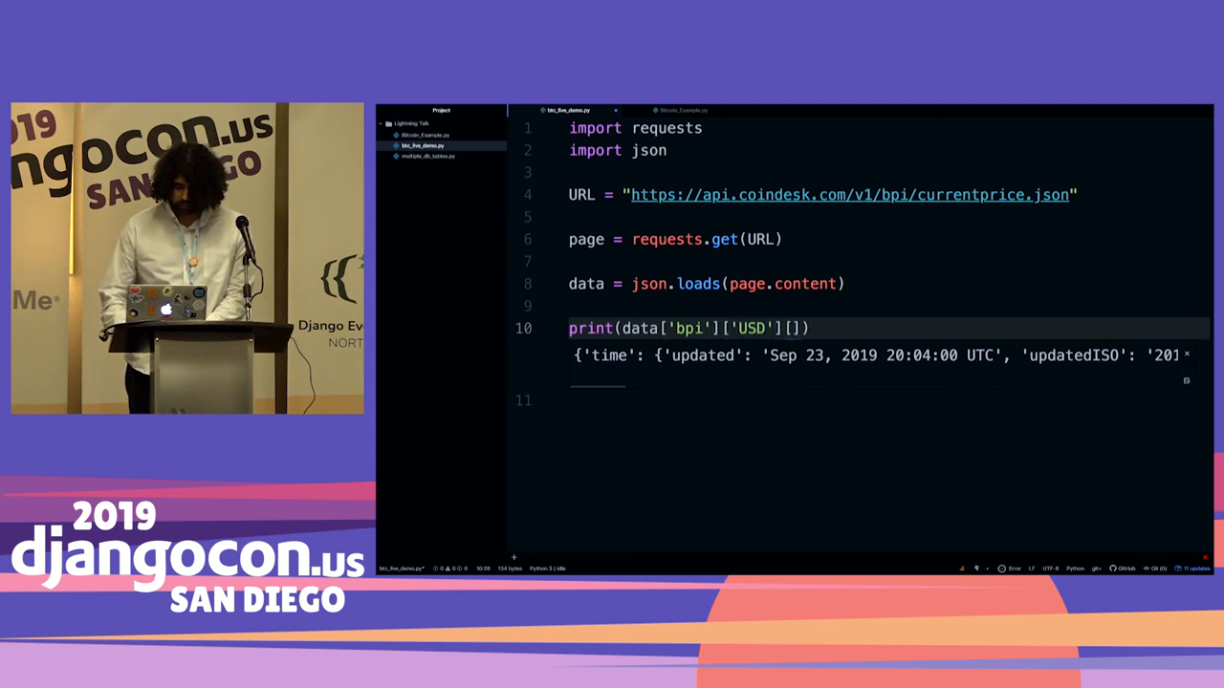
text('rate')
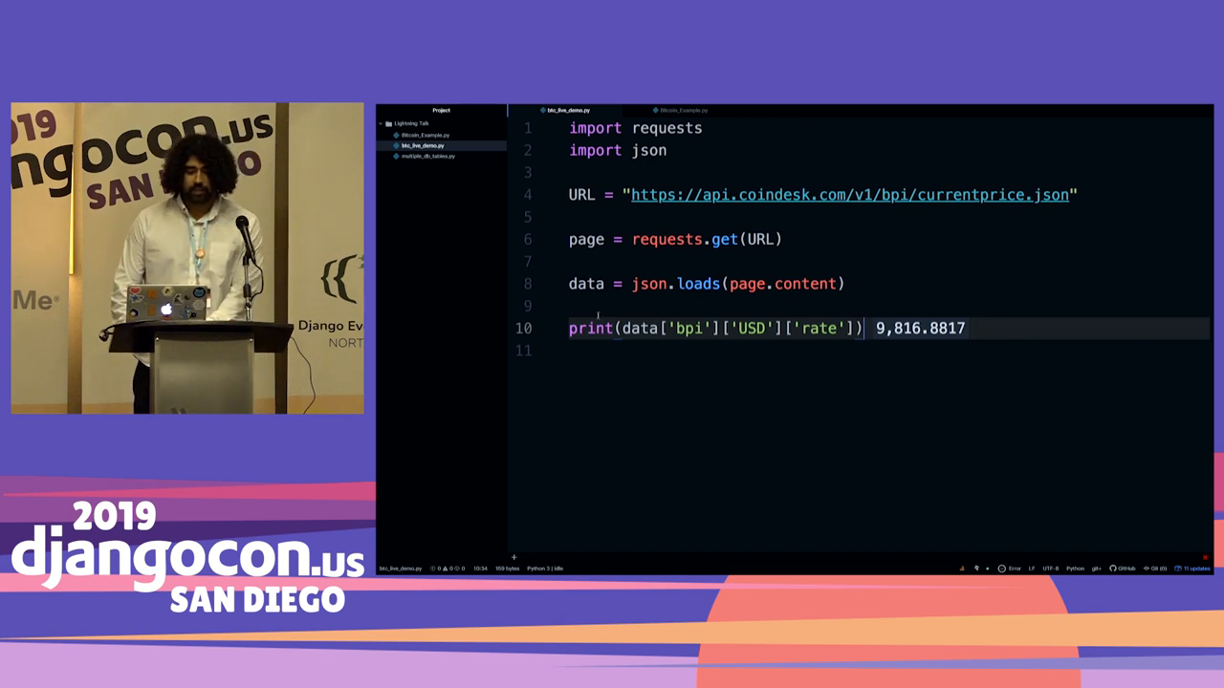
click(682, 110)
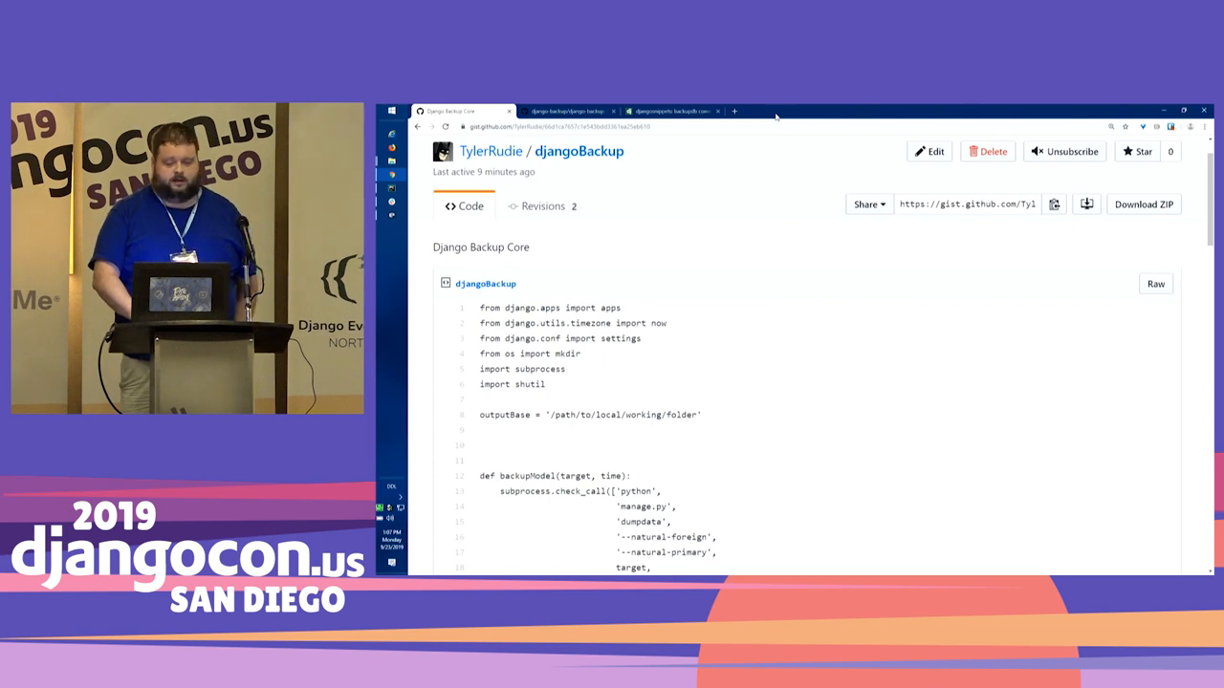
Step: Scroll past the end of fullBackup down to the runFullBackup.py Command file
scroll(down, 3)
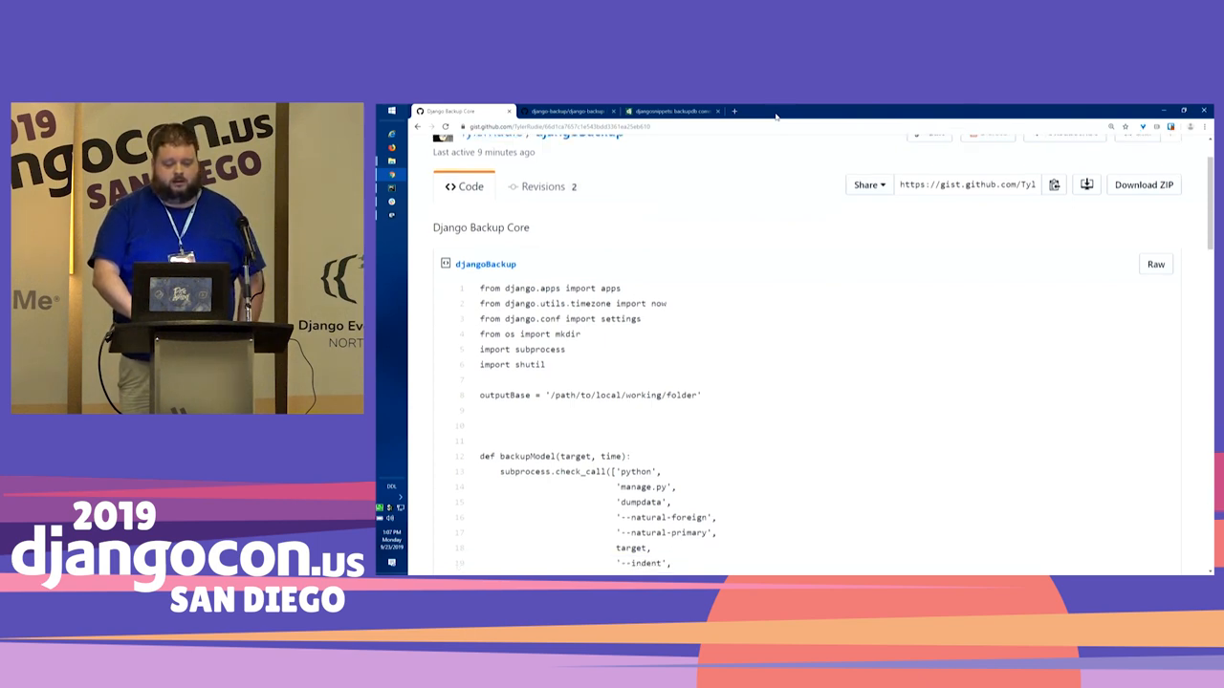
scroll(down, 3)
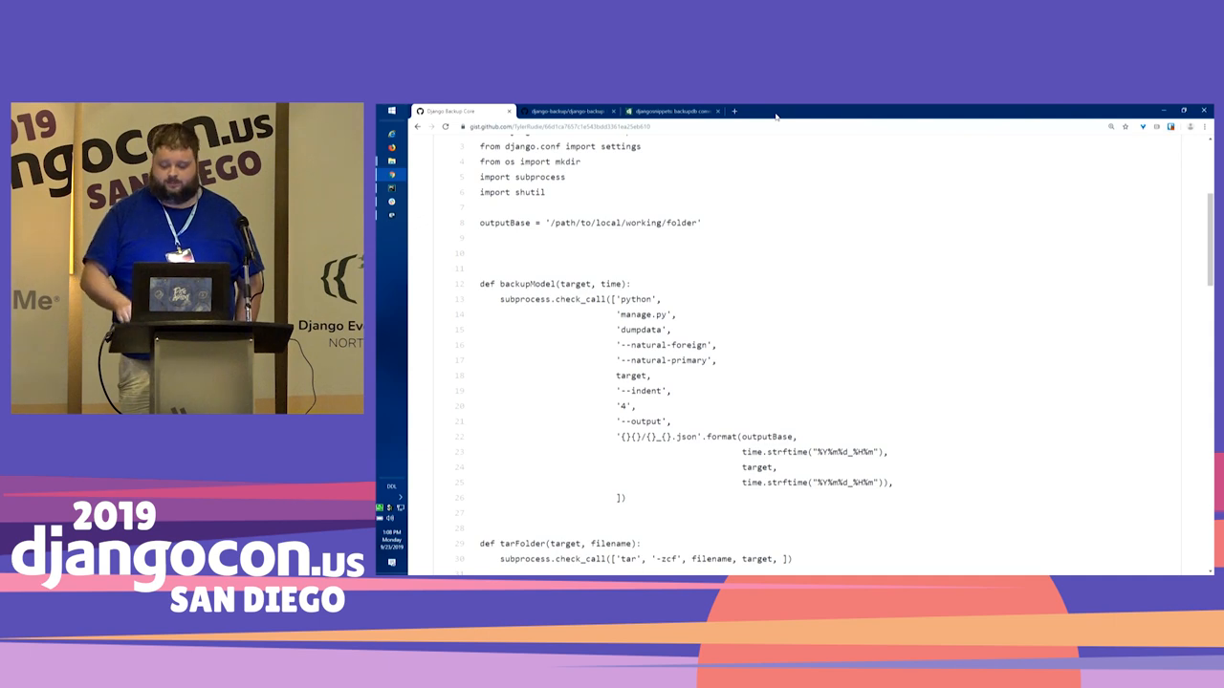
scroll(down, 3)
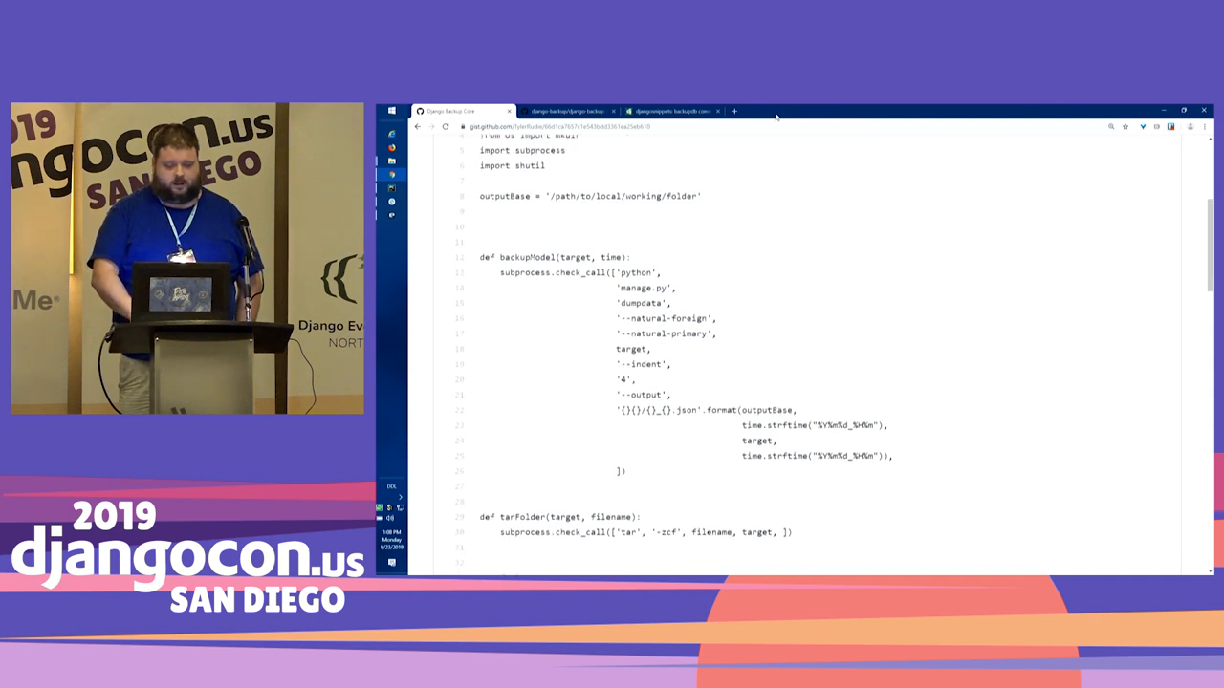
scroll(down, 3)
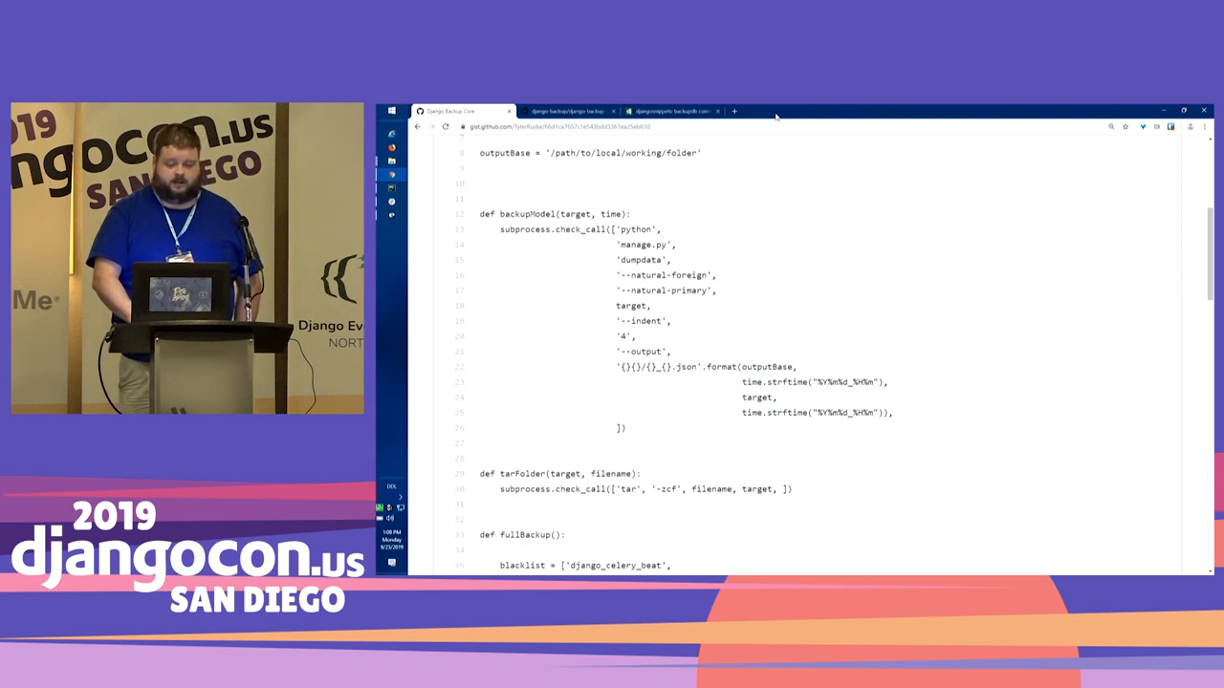
scroll(down, 3)
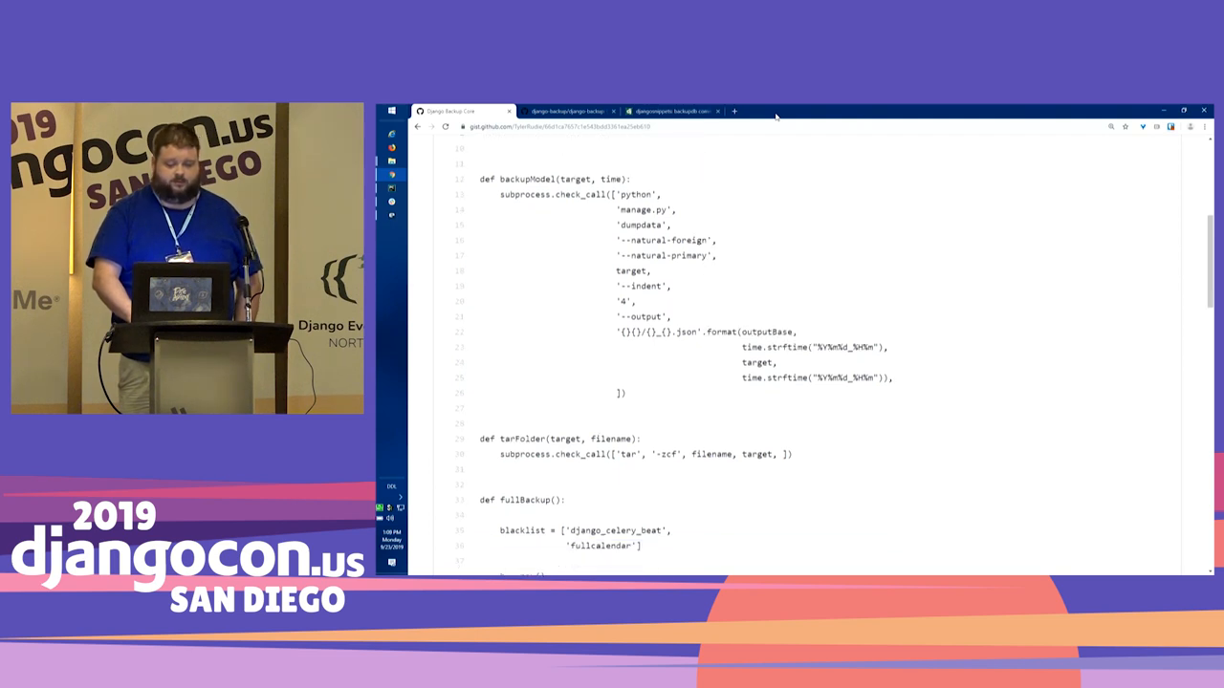
scroll(down, 3)
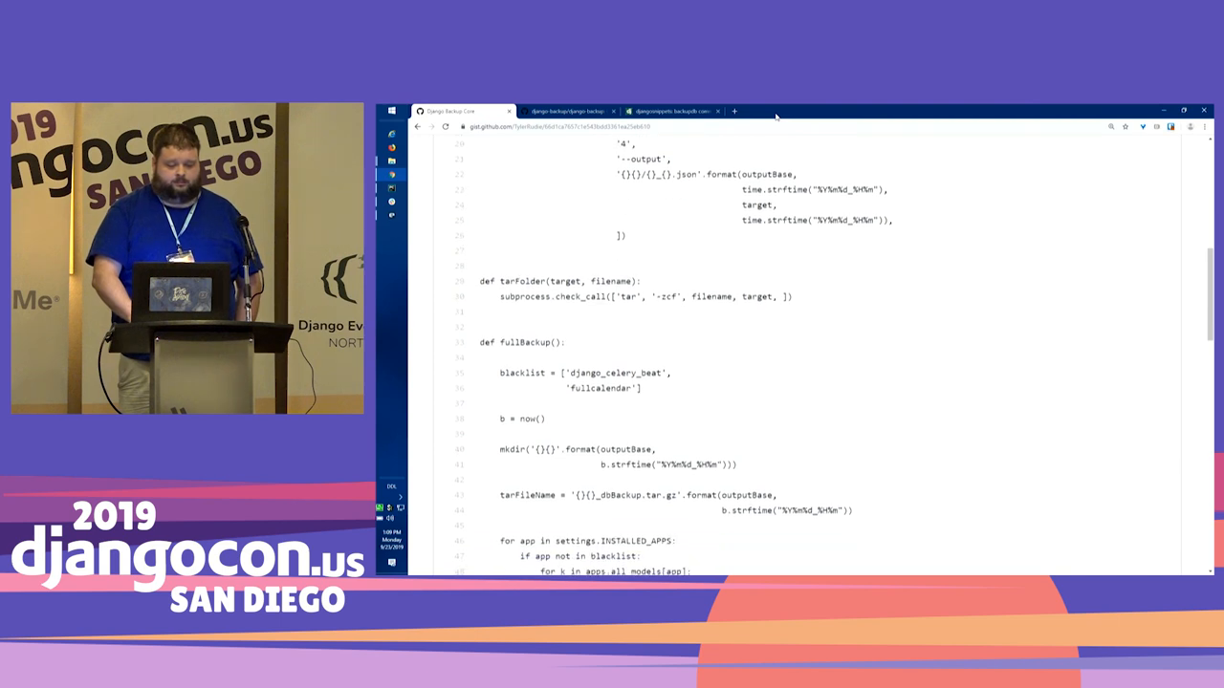
scroll(down, 3)
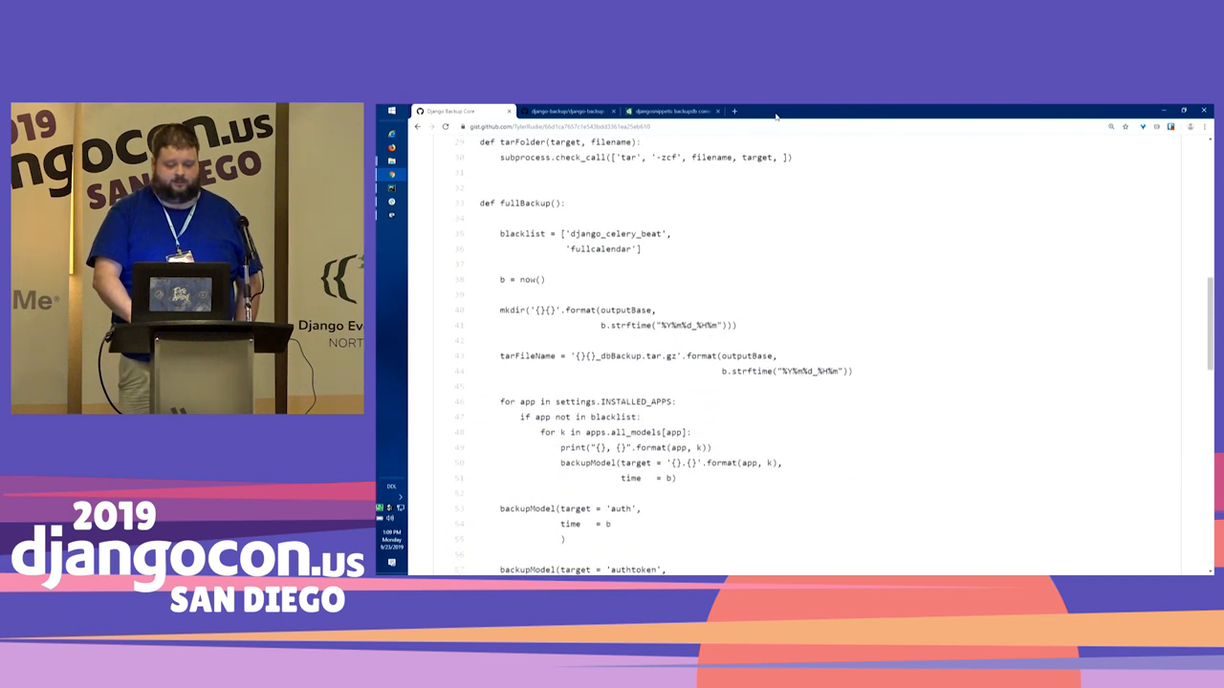
mouse_move(819, 258)
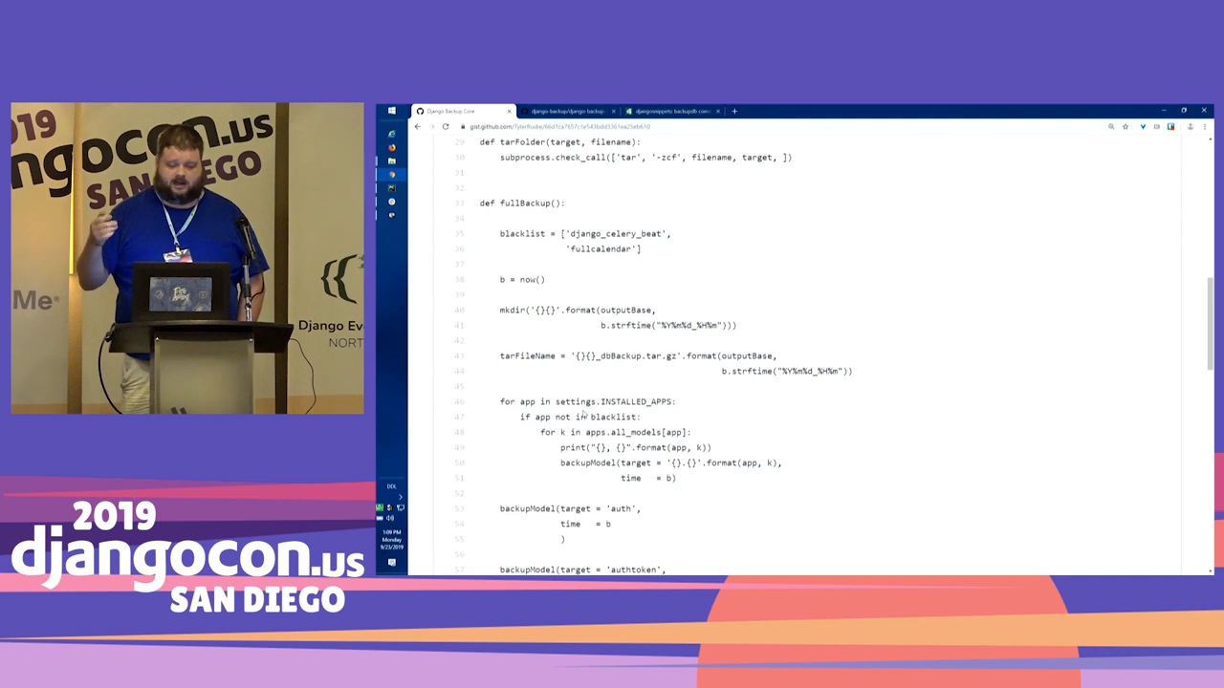
scroll(down, 3)
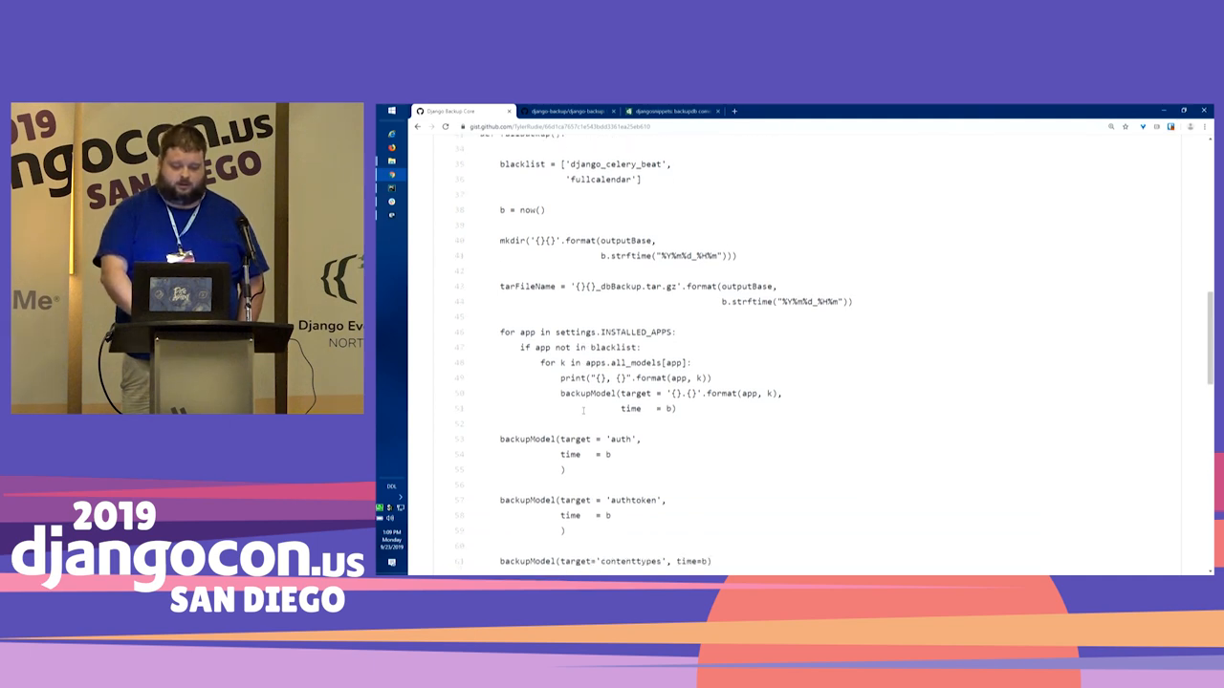
scroll(down, 3)
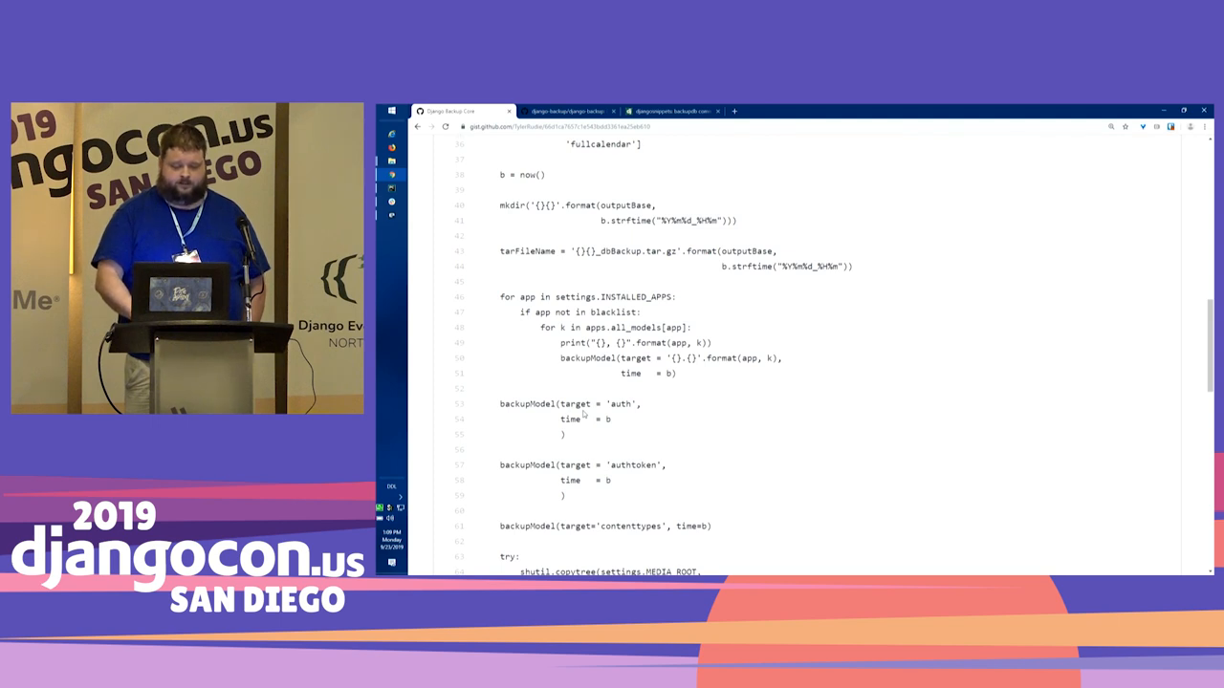
scroll(down, 3)
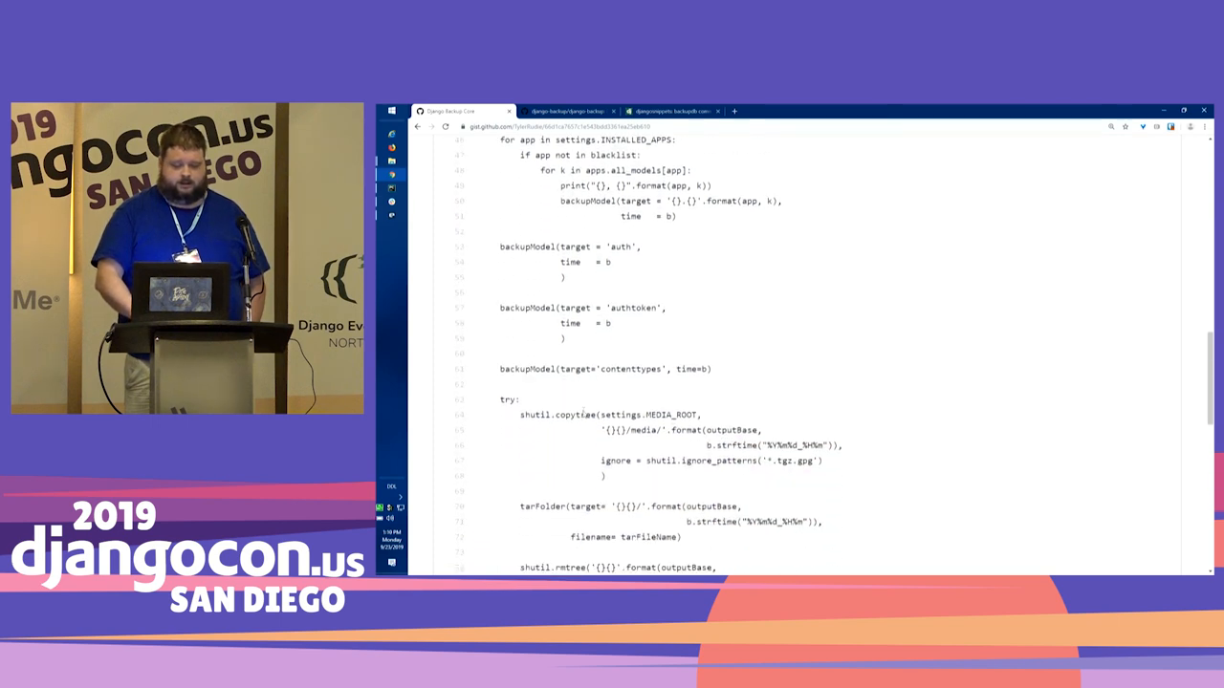
scroll(down, 3)
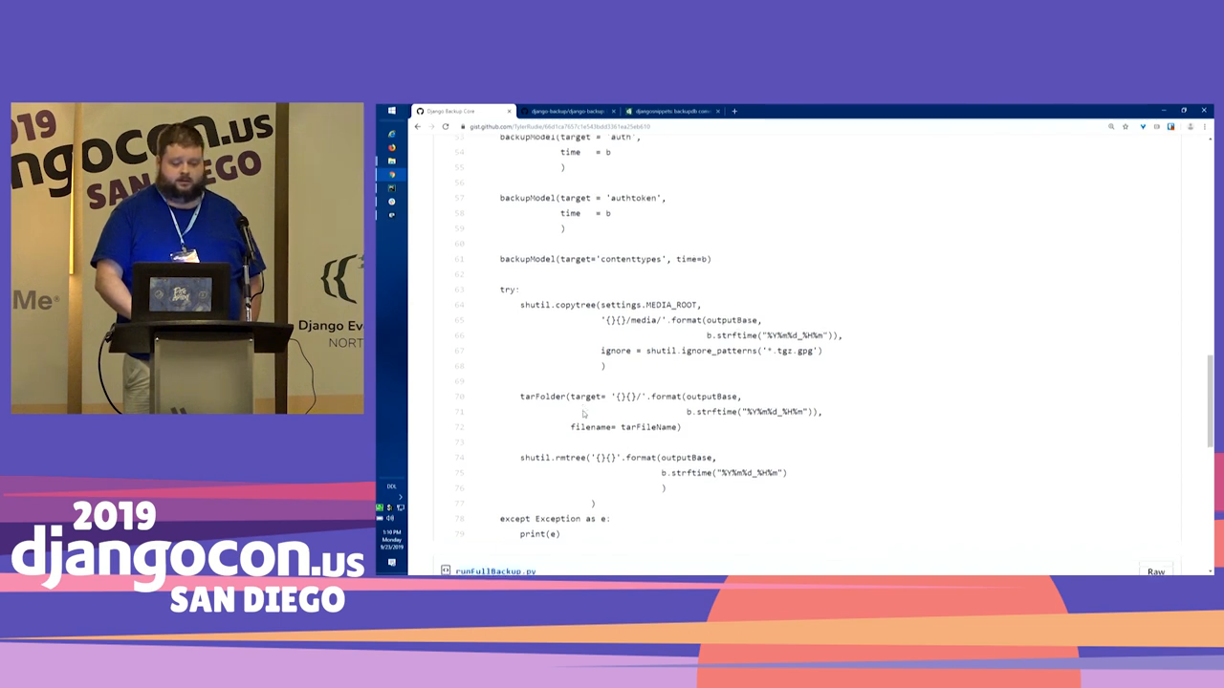
scroll(down, 3)
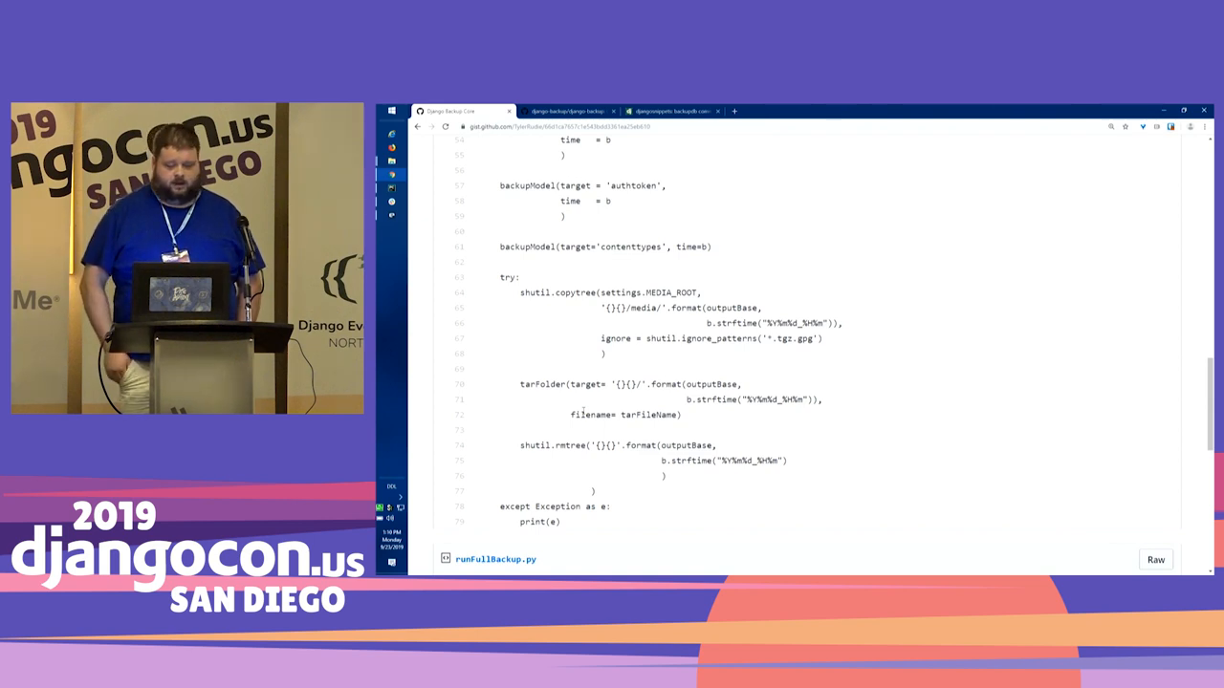
scroll(down, 3)
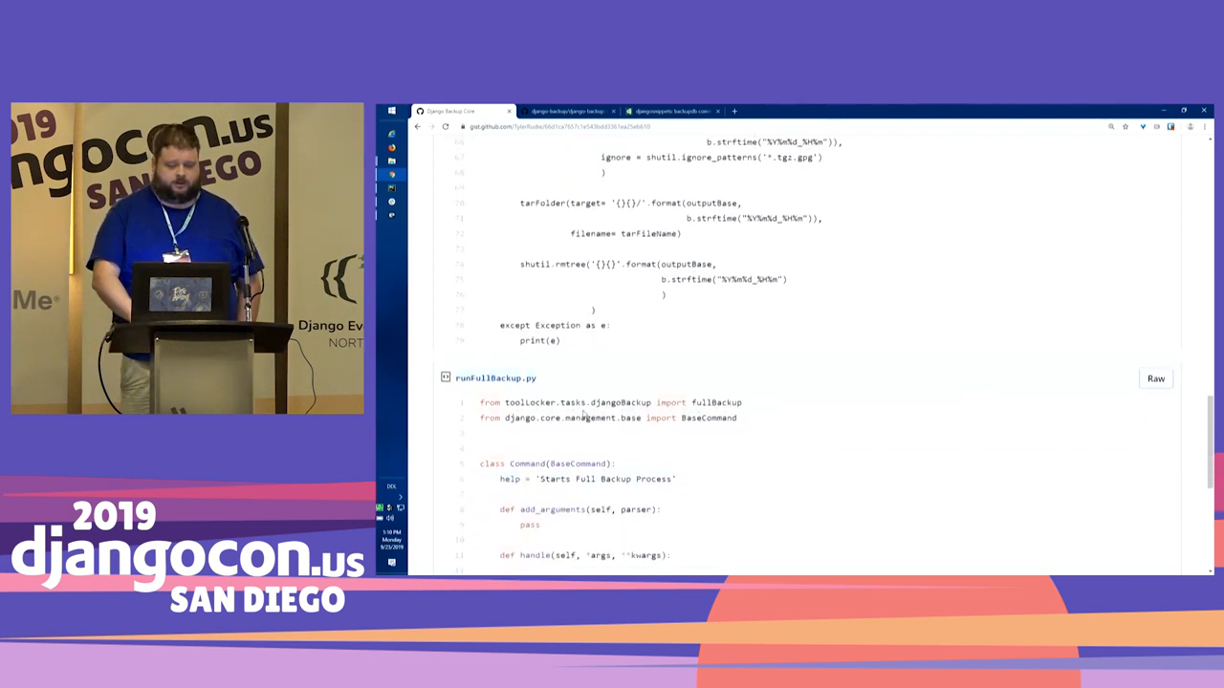
scroll(down, 3)
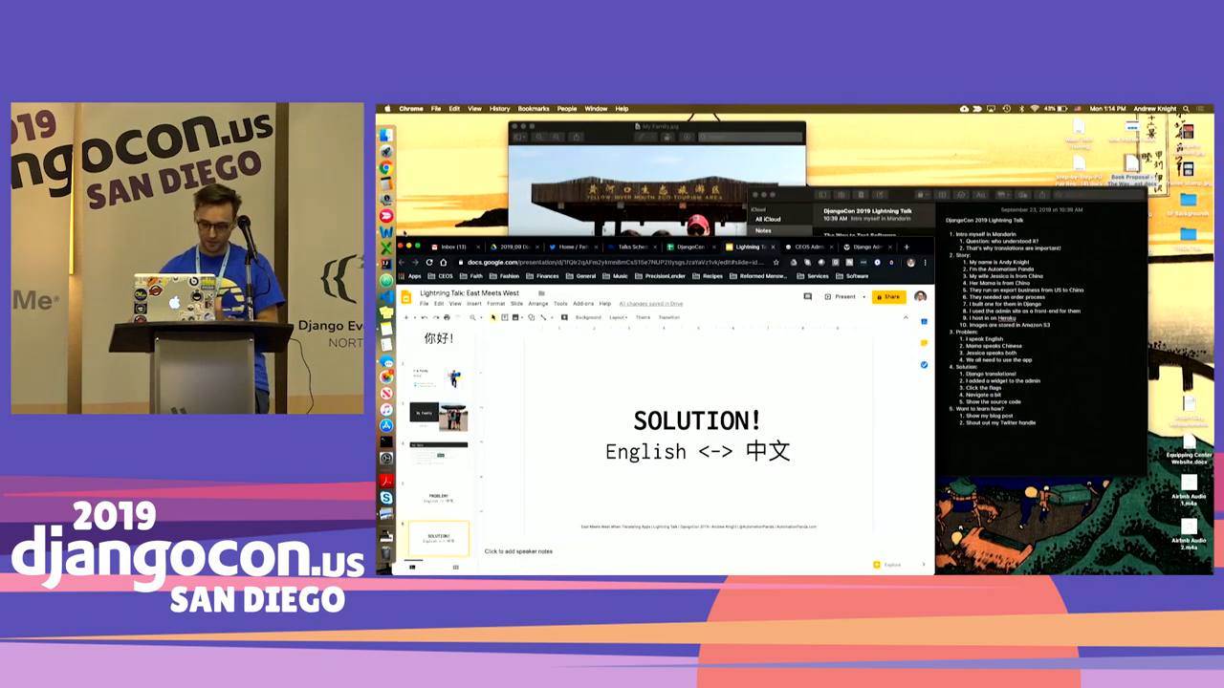
Step: Switch to the CEOS Admin tab listing Users, Customers and Orders
click(806, 247)
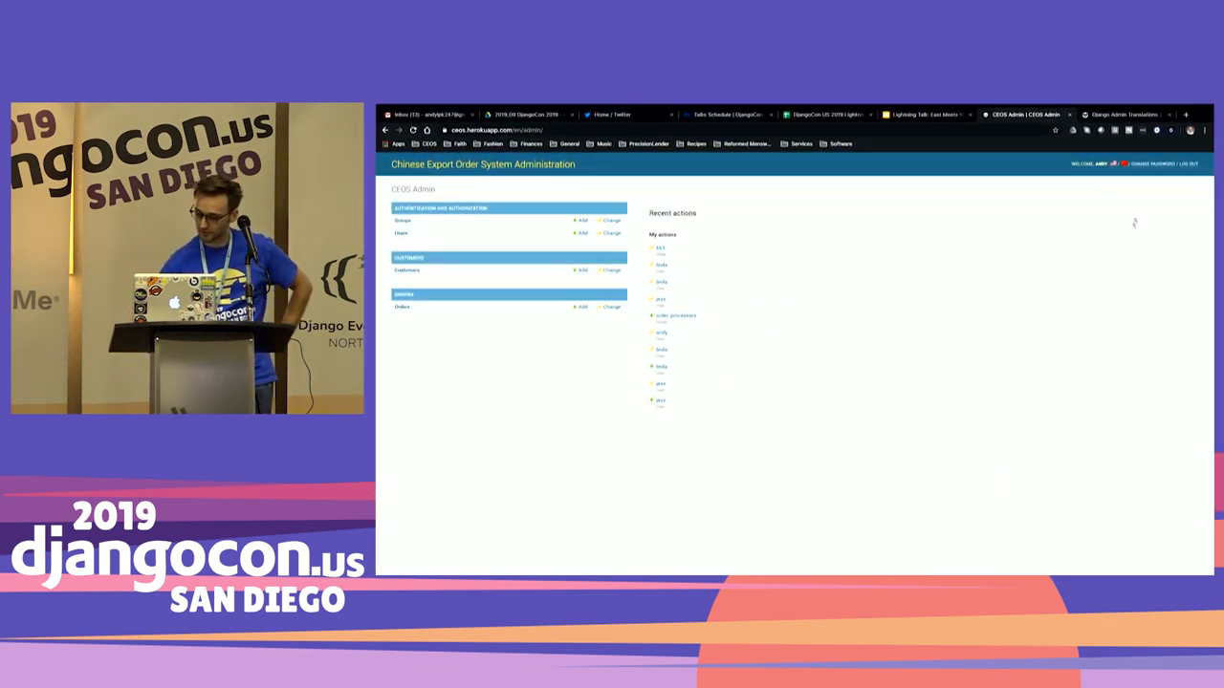
mouse_move(1051, 172)
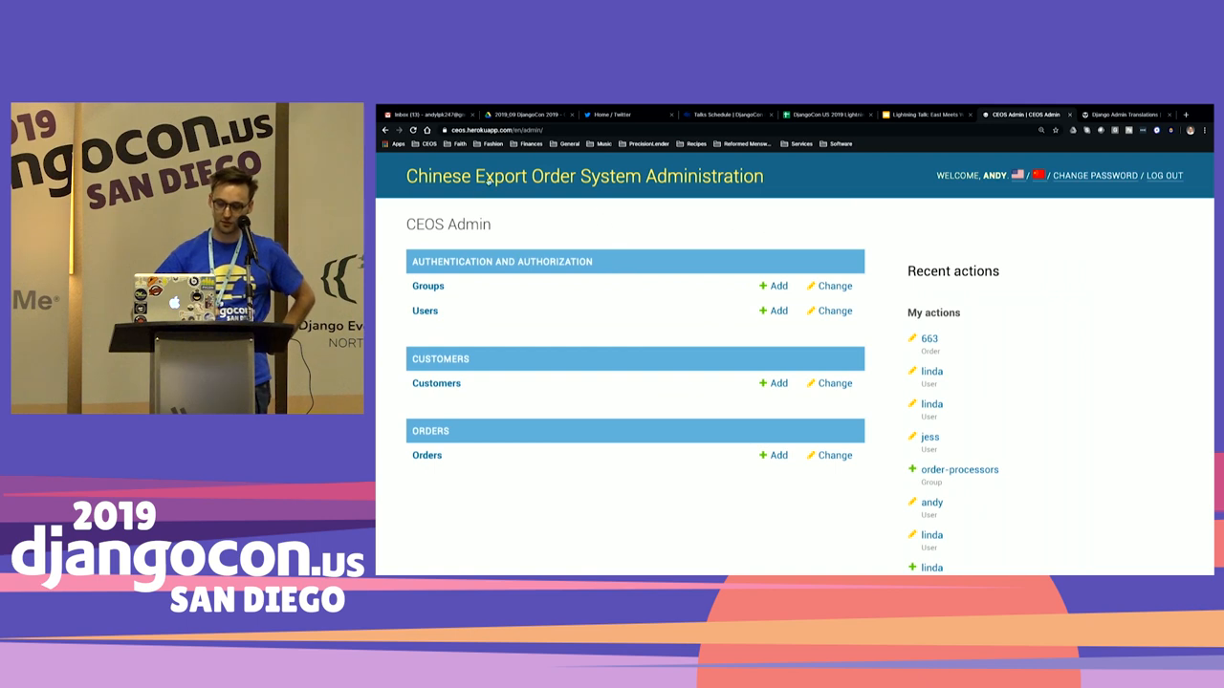
mouse_move(427, 455)
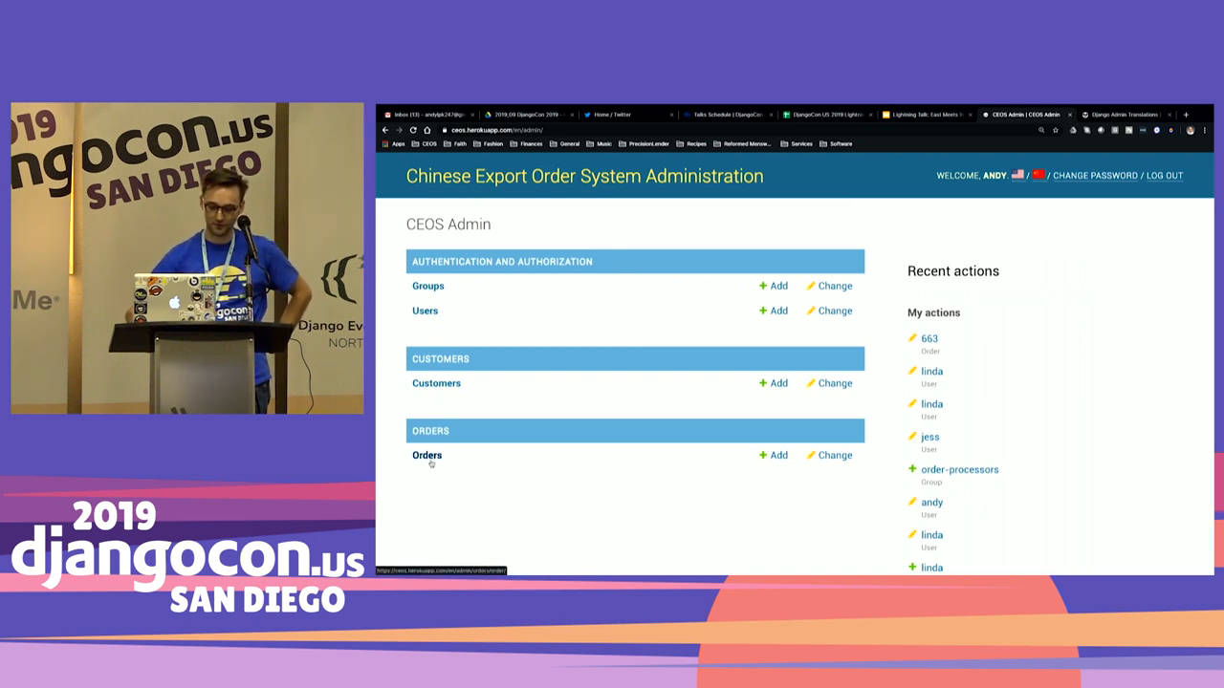
Step: Open the Orders list in Simplified Chinese and scroll down from order 1124
click(427, 455)
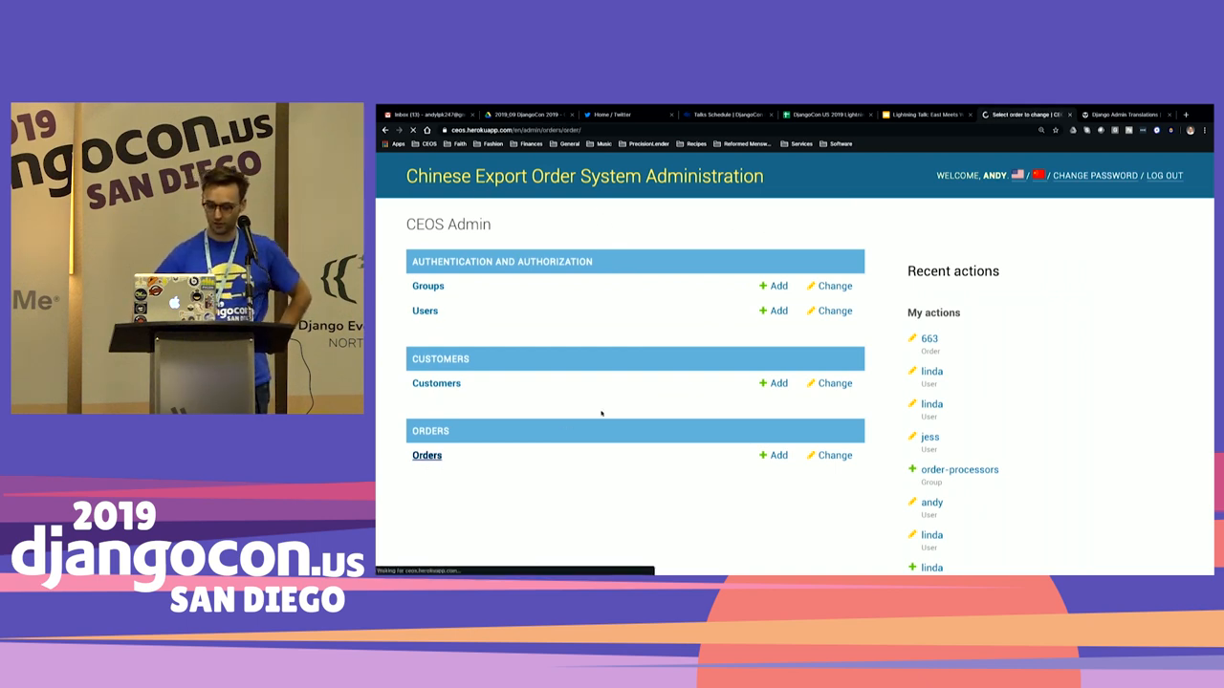
click(427, 455)
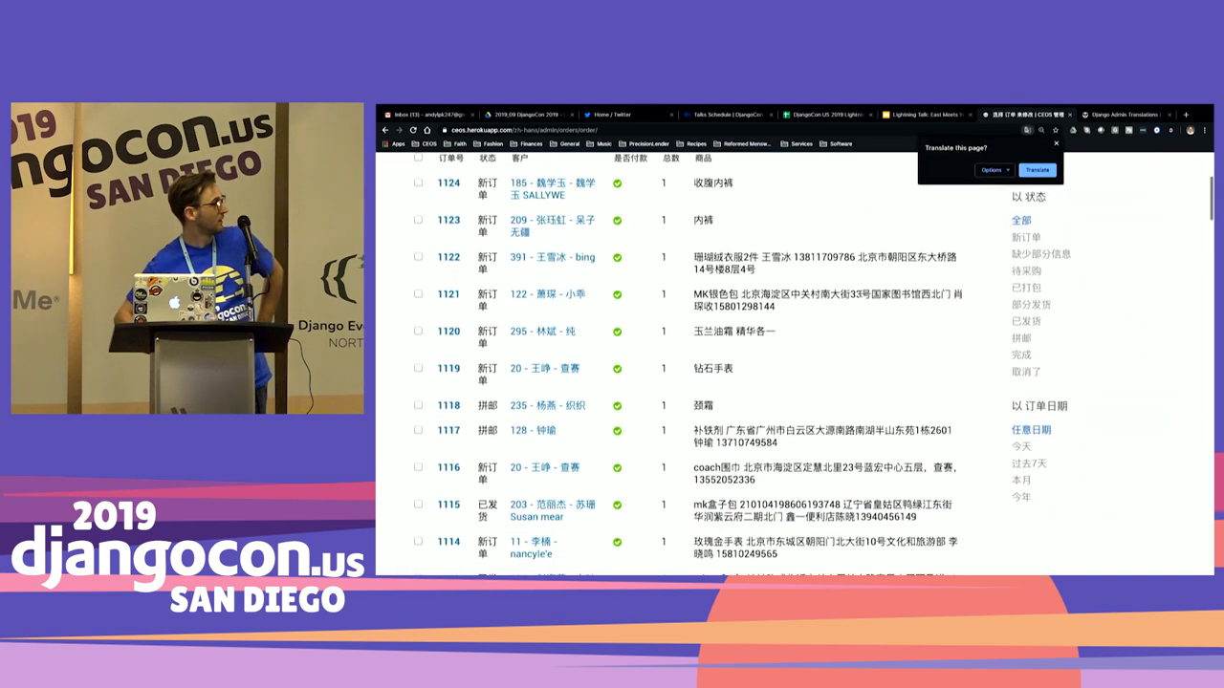
scroll(down, 3)
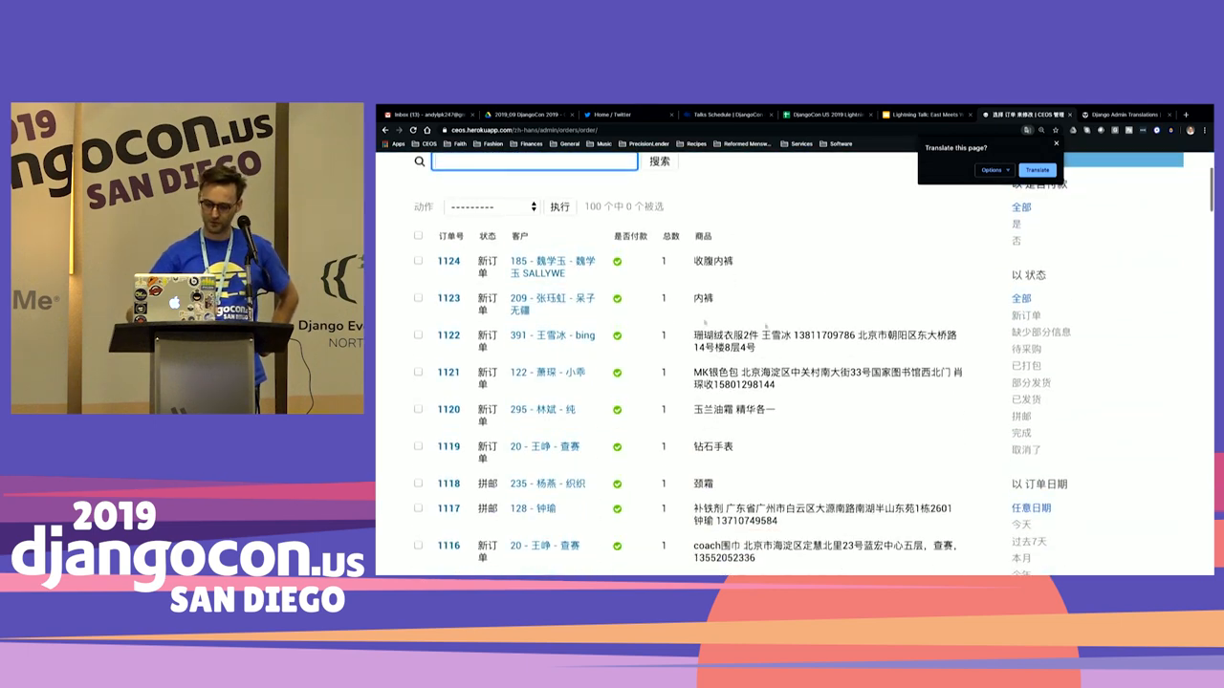
Step: Open order 1124's Change order page, scroll it, then move to the python.org downloads slide
click(449, 260)
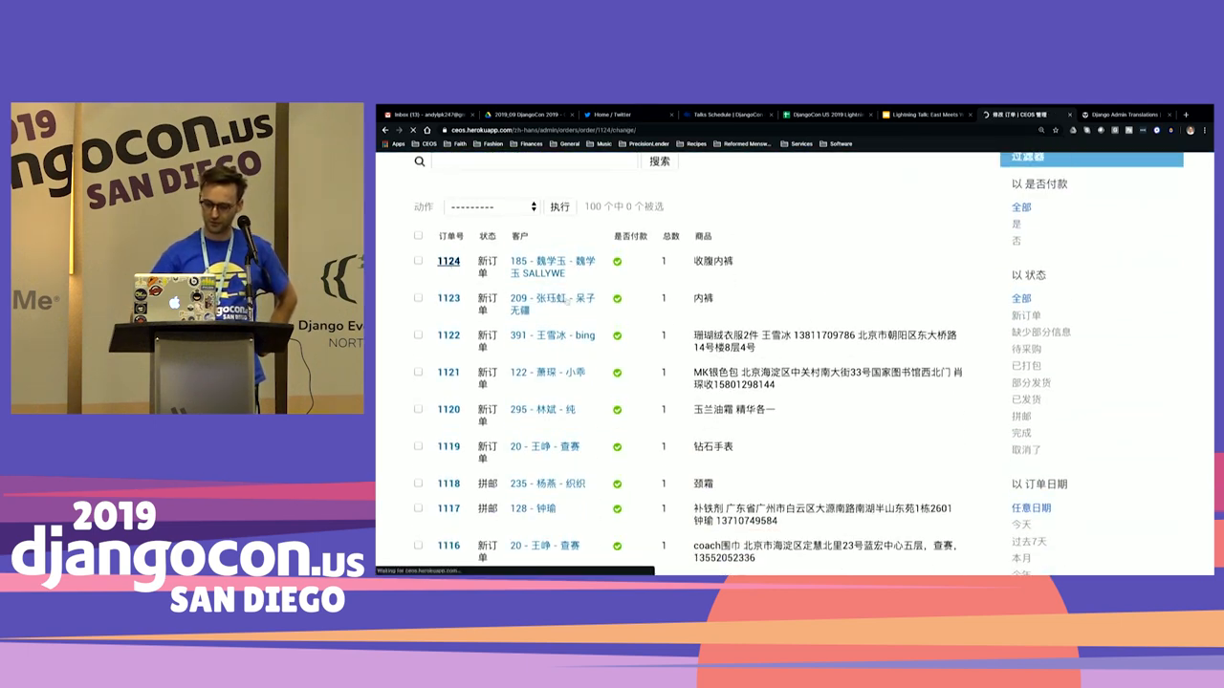
click(447, 260)
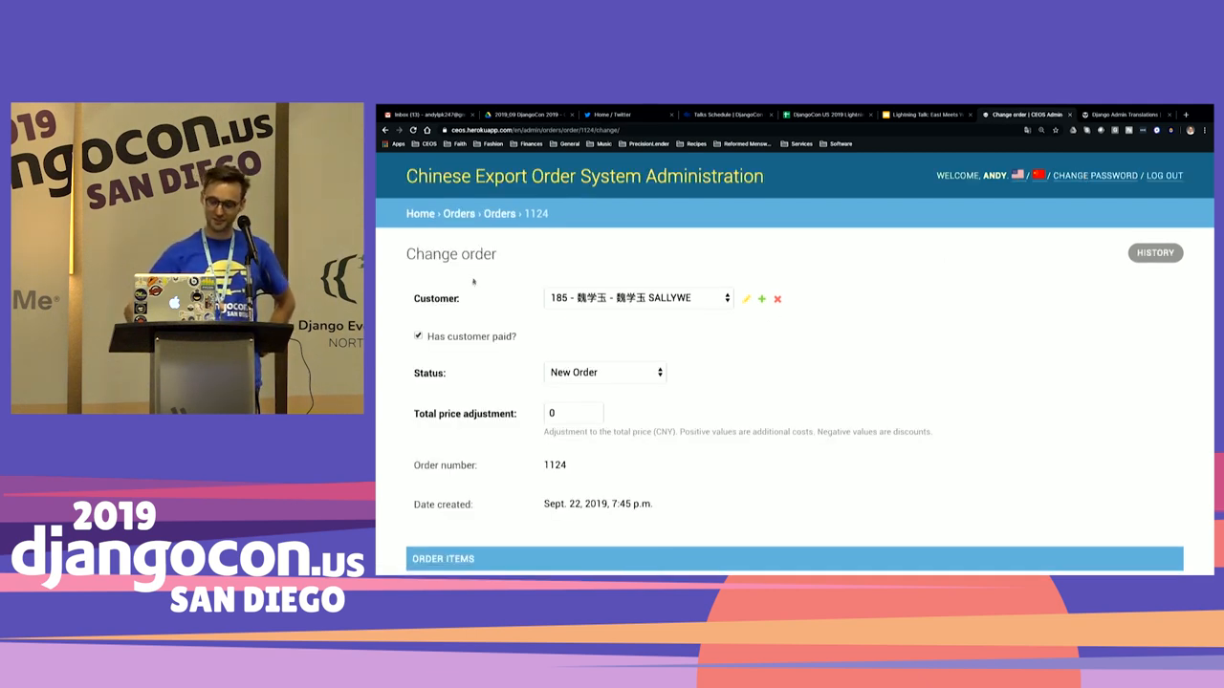
scroll(down, 3)
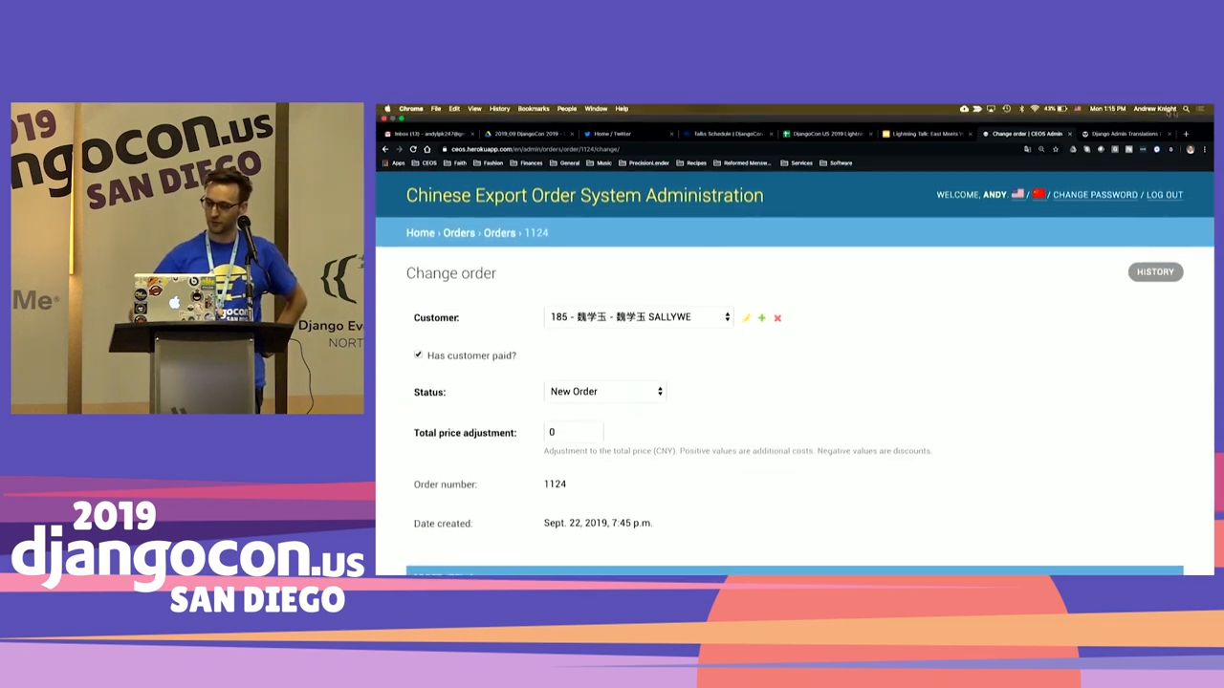
click(1123, 114)
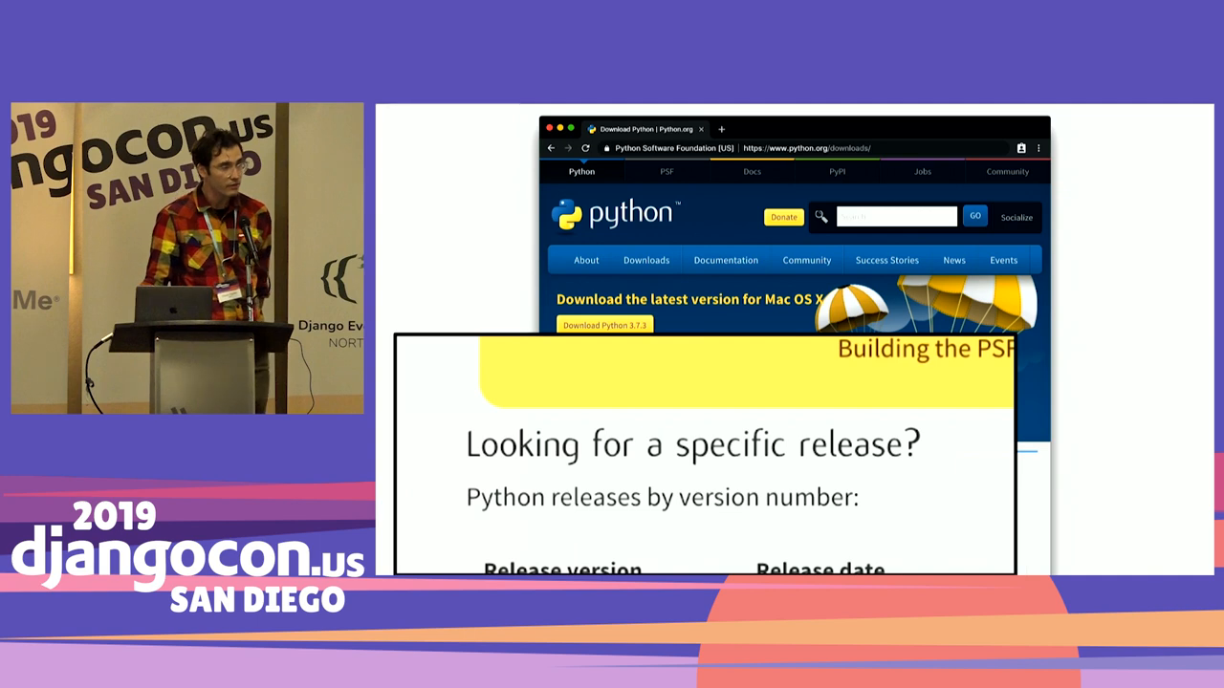
Step: Show python.org's older releases list, reaching back to Python 1.5
scroll(down, 3)
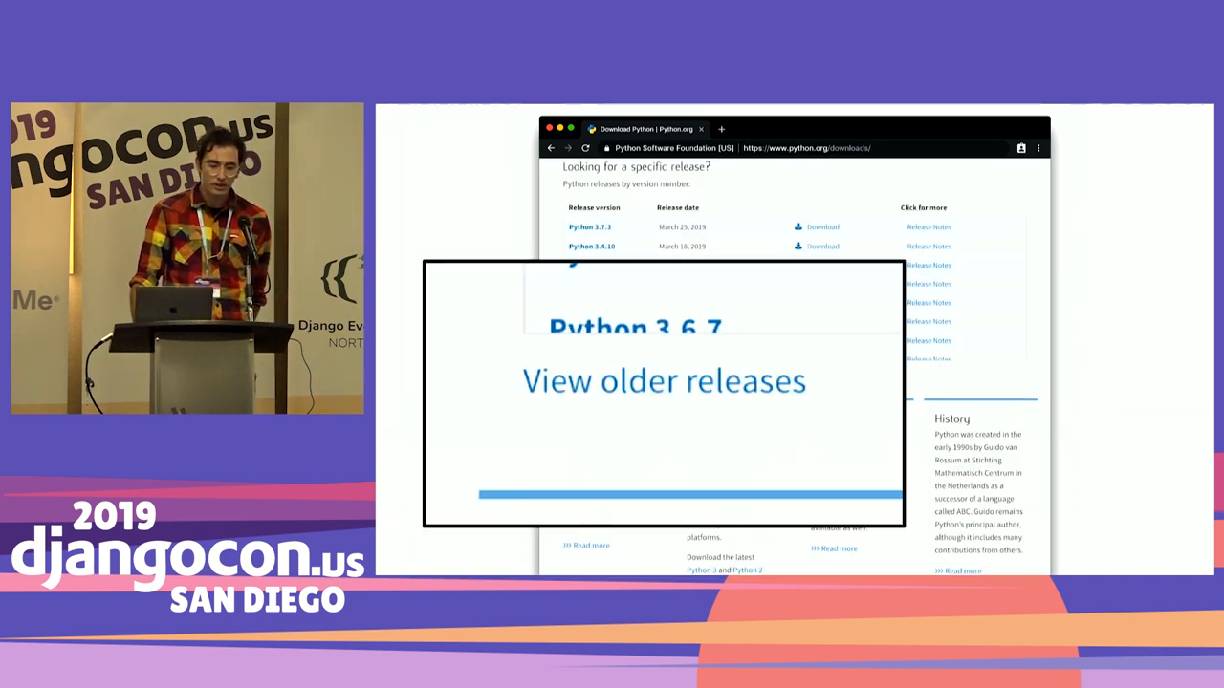
click(664, 381)
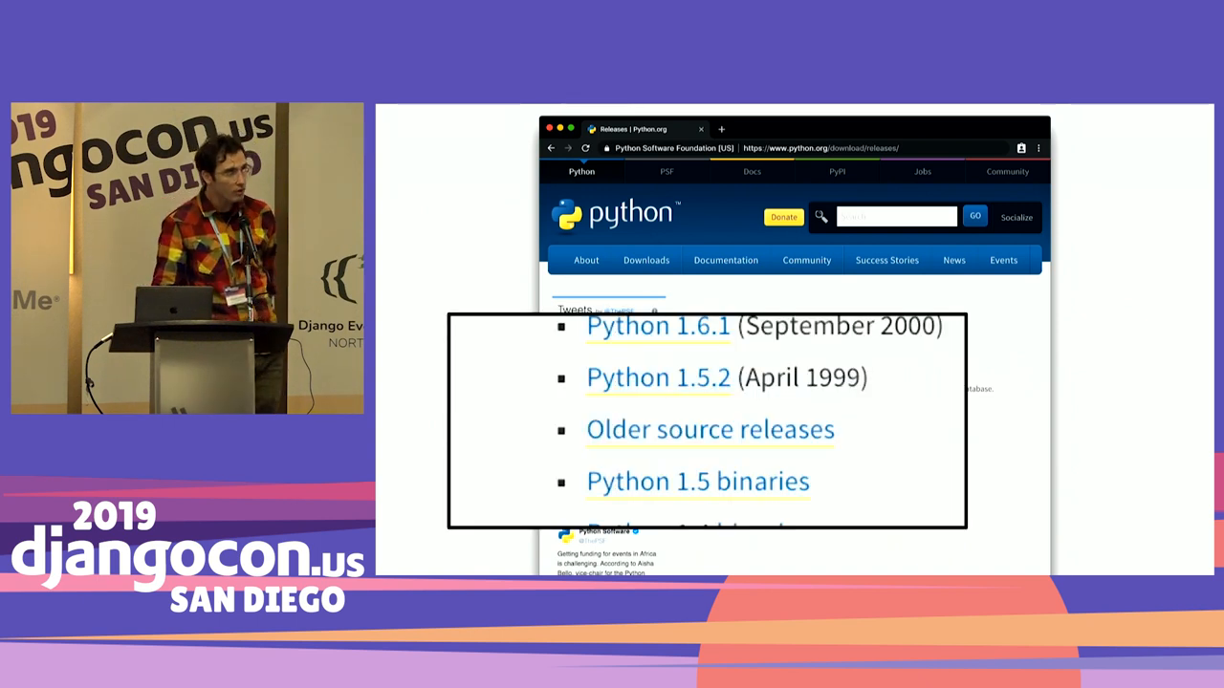
click(710, 430)
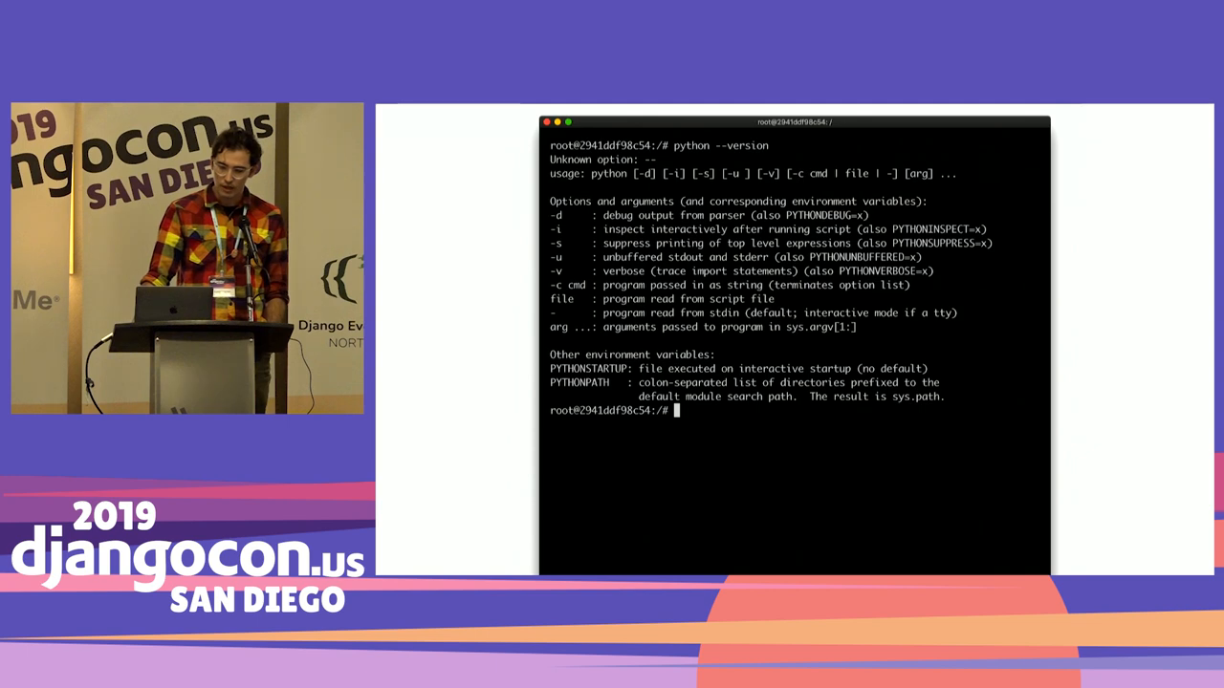
Step: Start the Python 1.3 interpreter and enter 'from BaseHTTPServer import HTTPServer'
text(python)
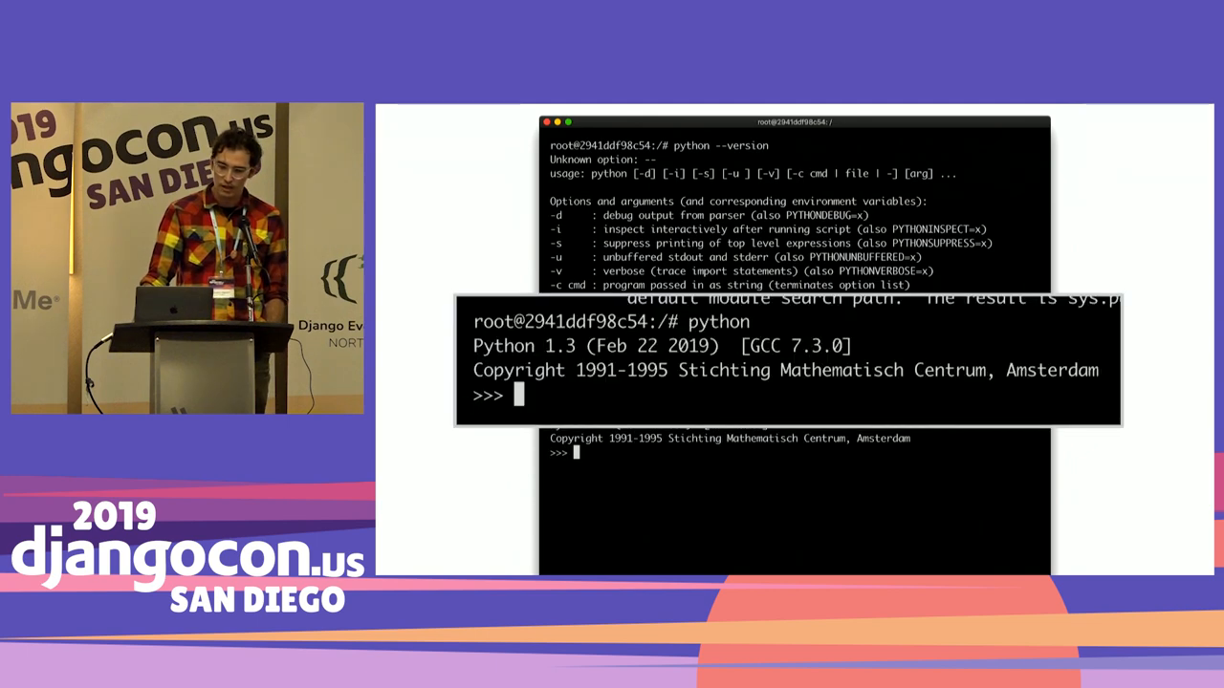
text(from BaseHTTPServer import HTTPServer)
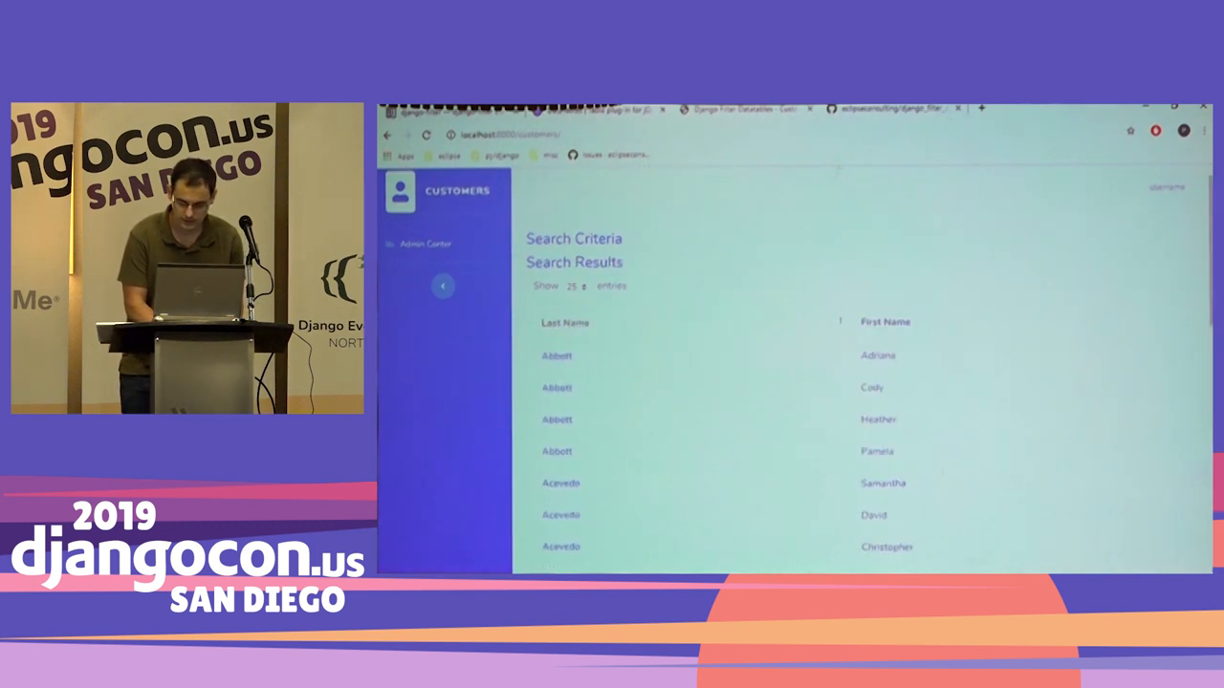
scroll(down, 3)
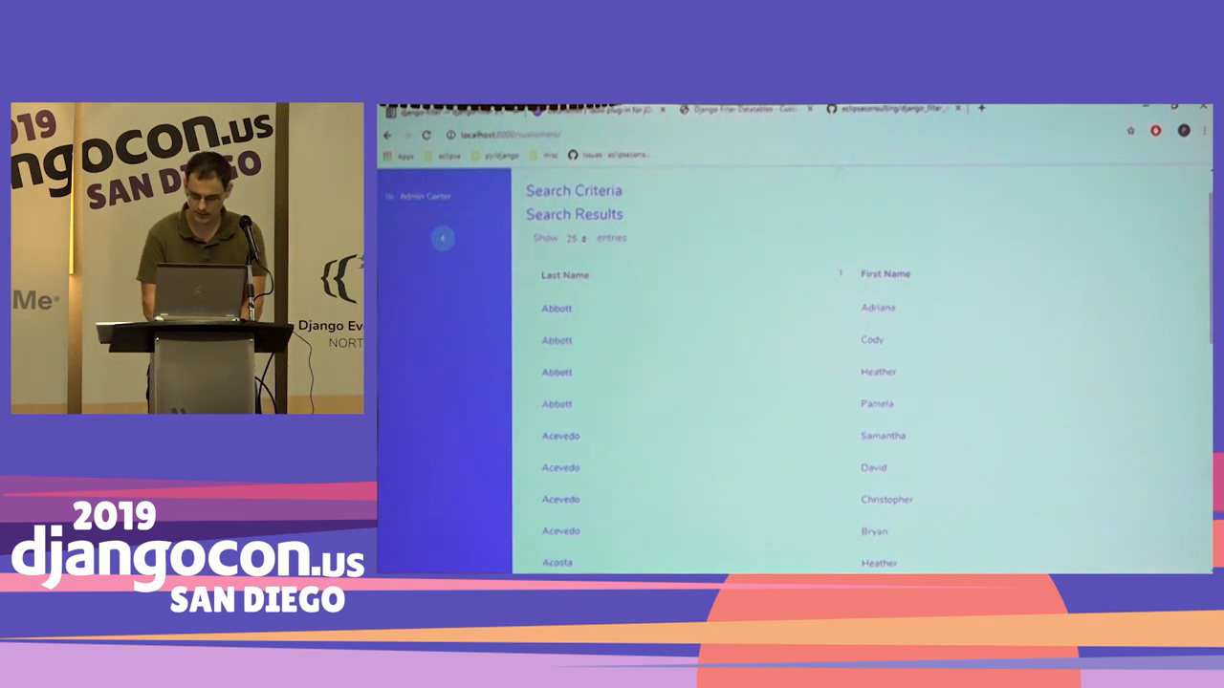
scroll(down, 3)
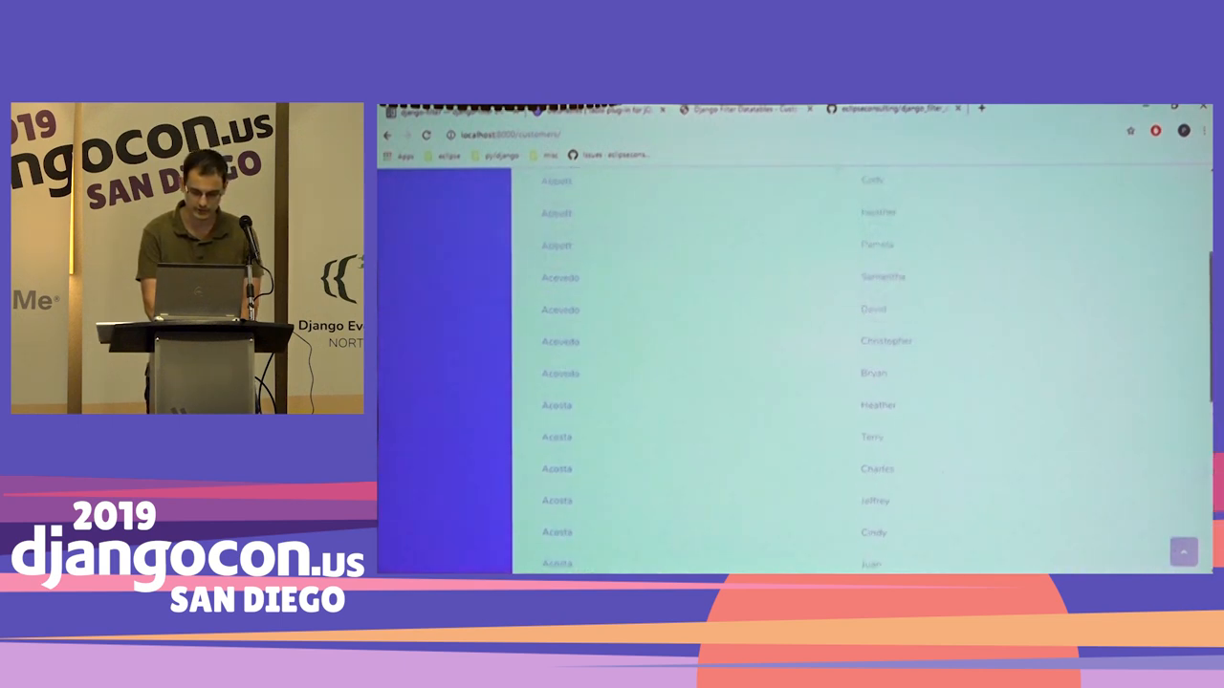
scroll(down, 3)
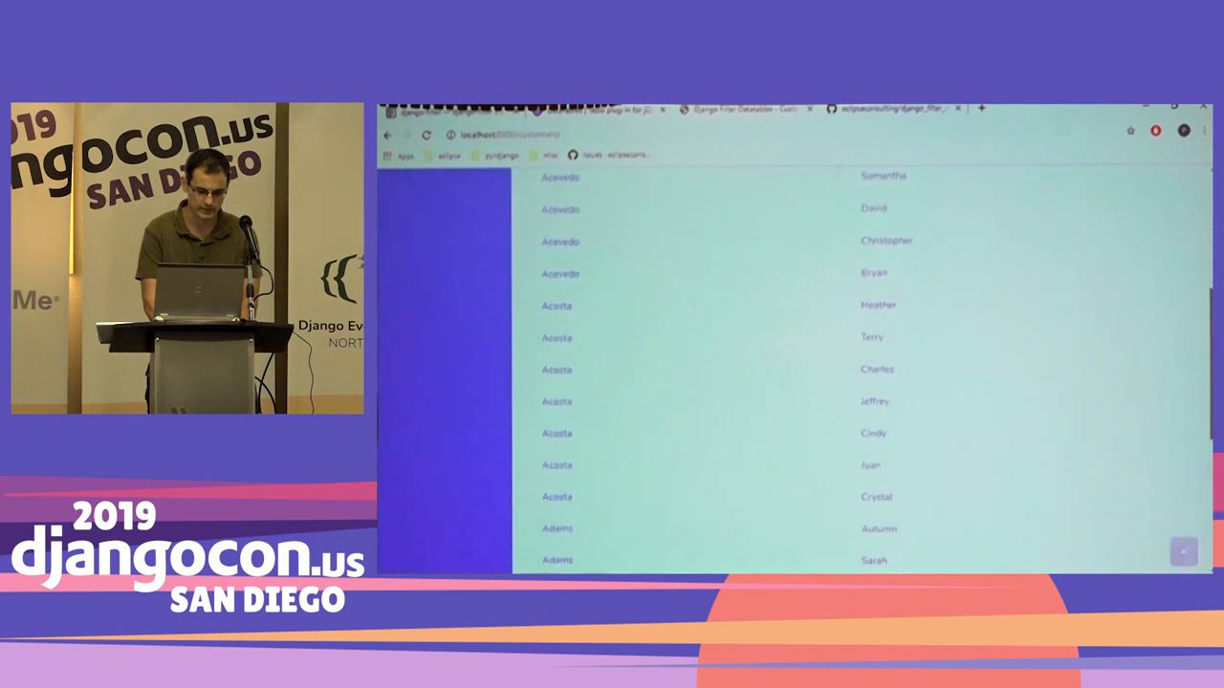
scroll(down, 3)
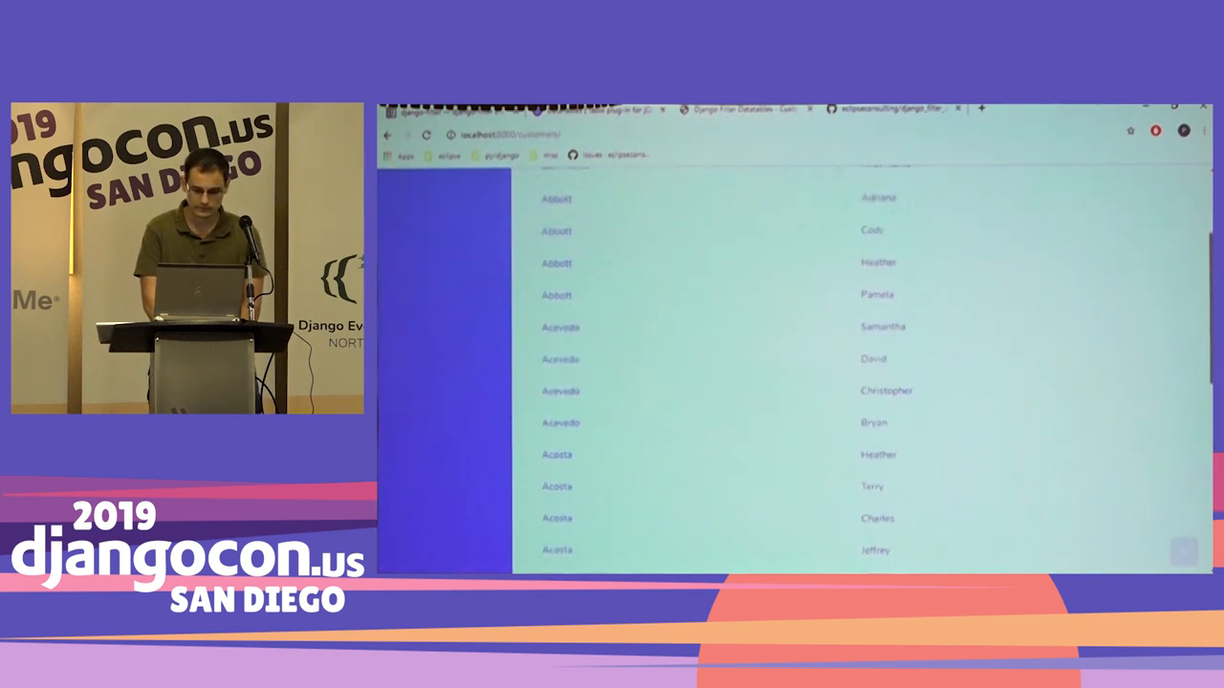
scroll(down, 3)
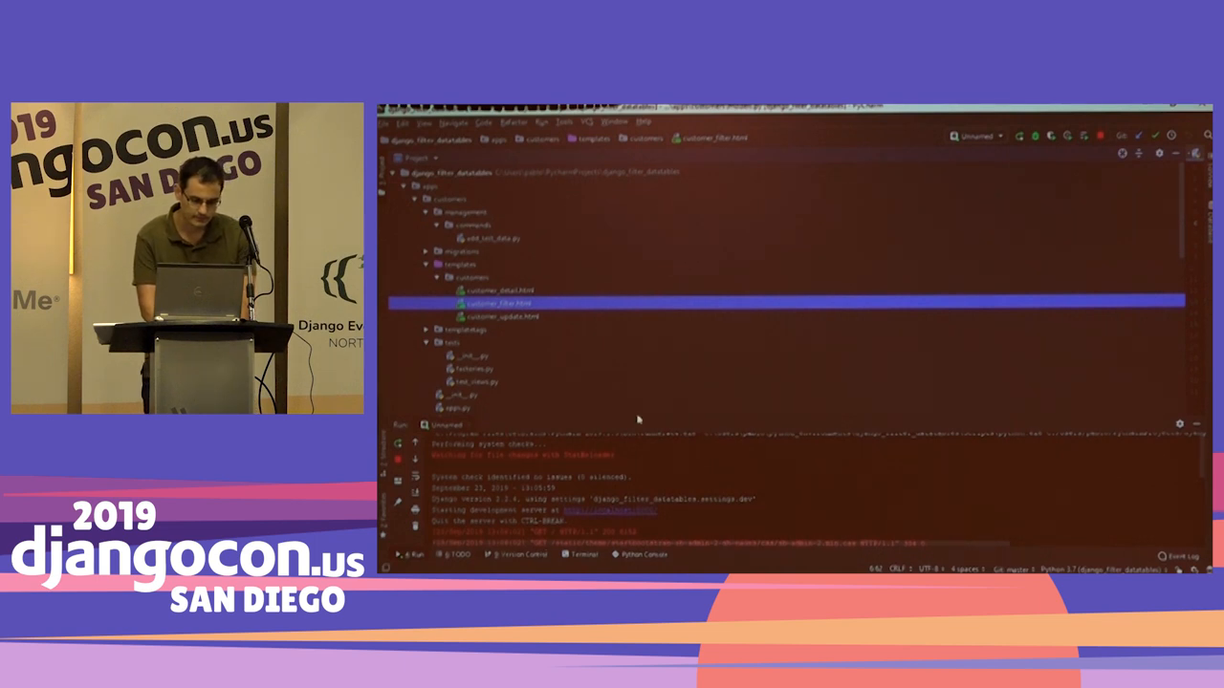
mouse_move(743, 208)
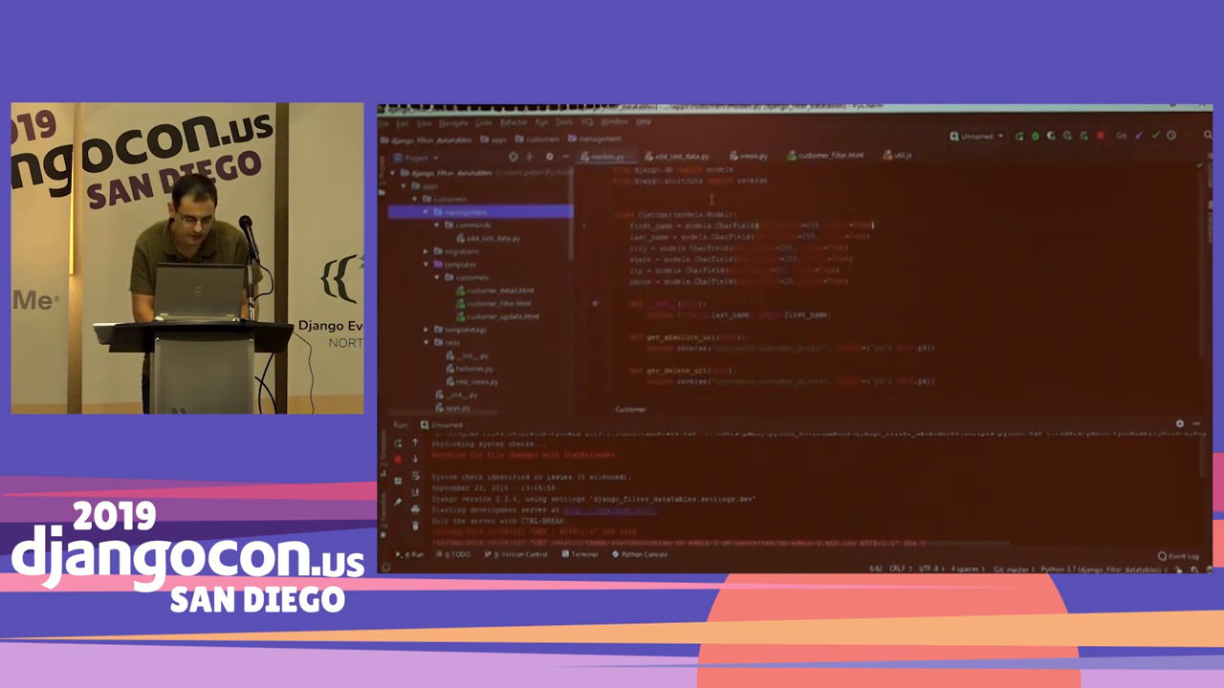
Step: Show the views.py CustomerFilterView code, then switch to the customer_filter.html template
click(752, 155)
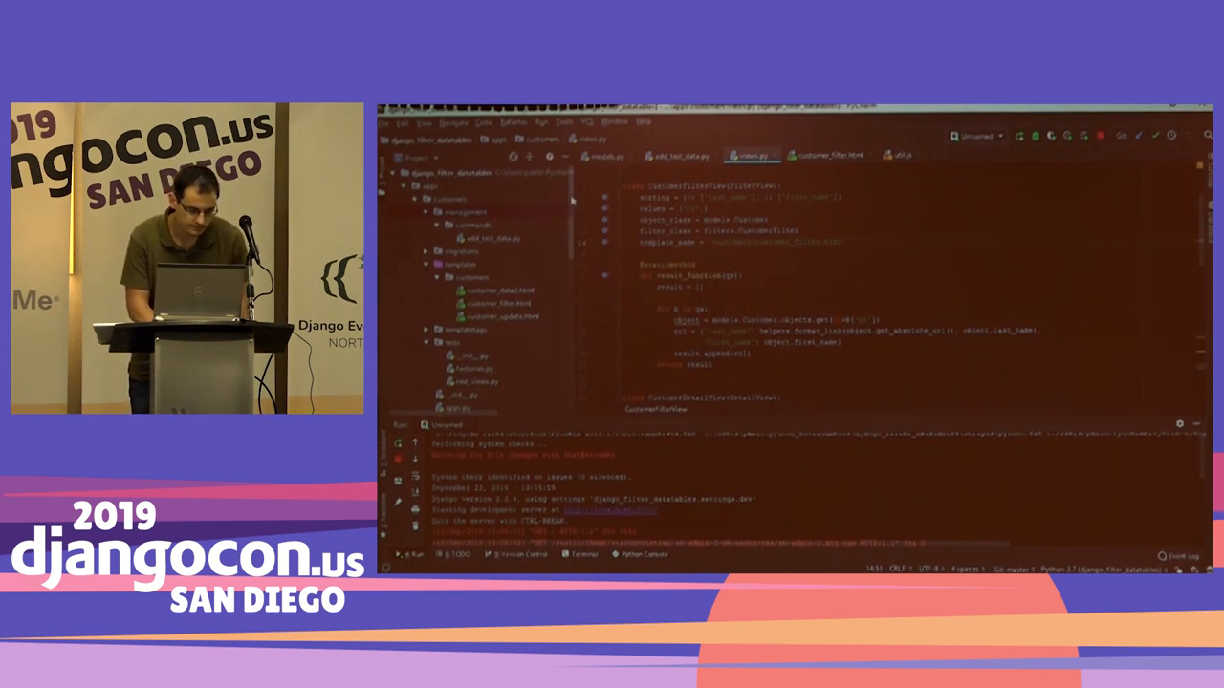
click(827, 154)
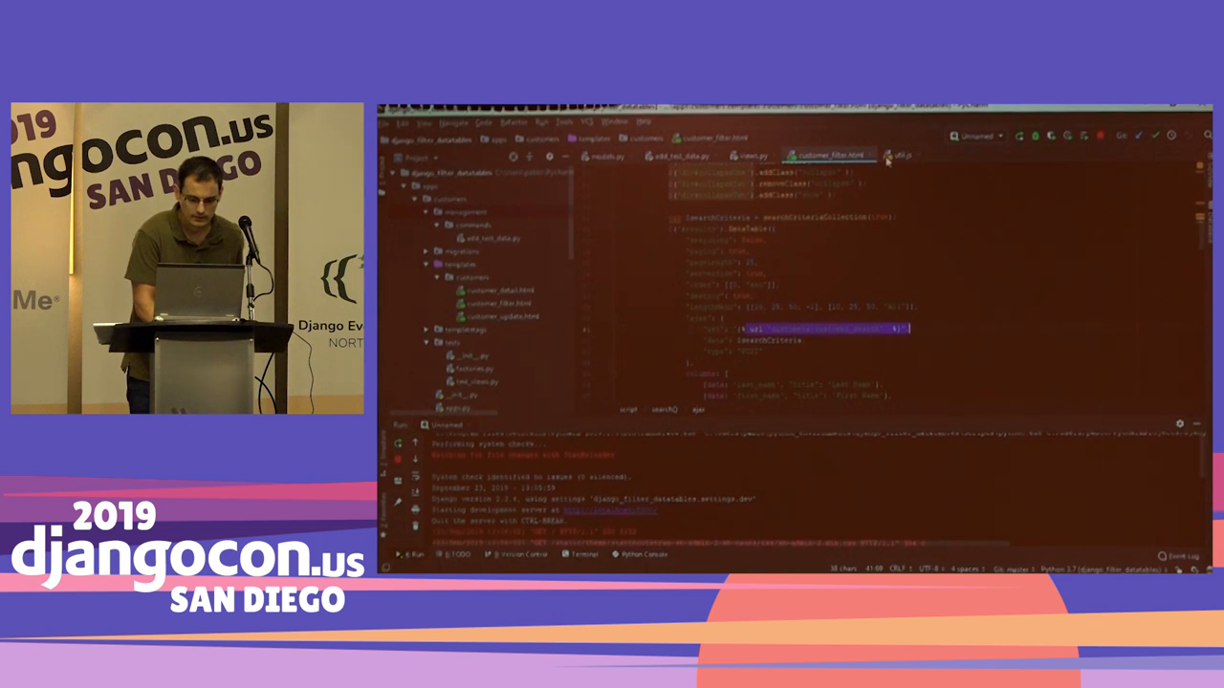
Step: Switch from customer_filter.html's DataTable script to the util.js script tab
click(899, 155)
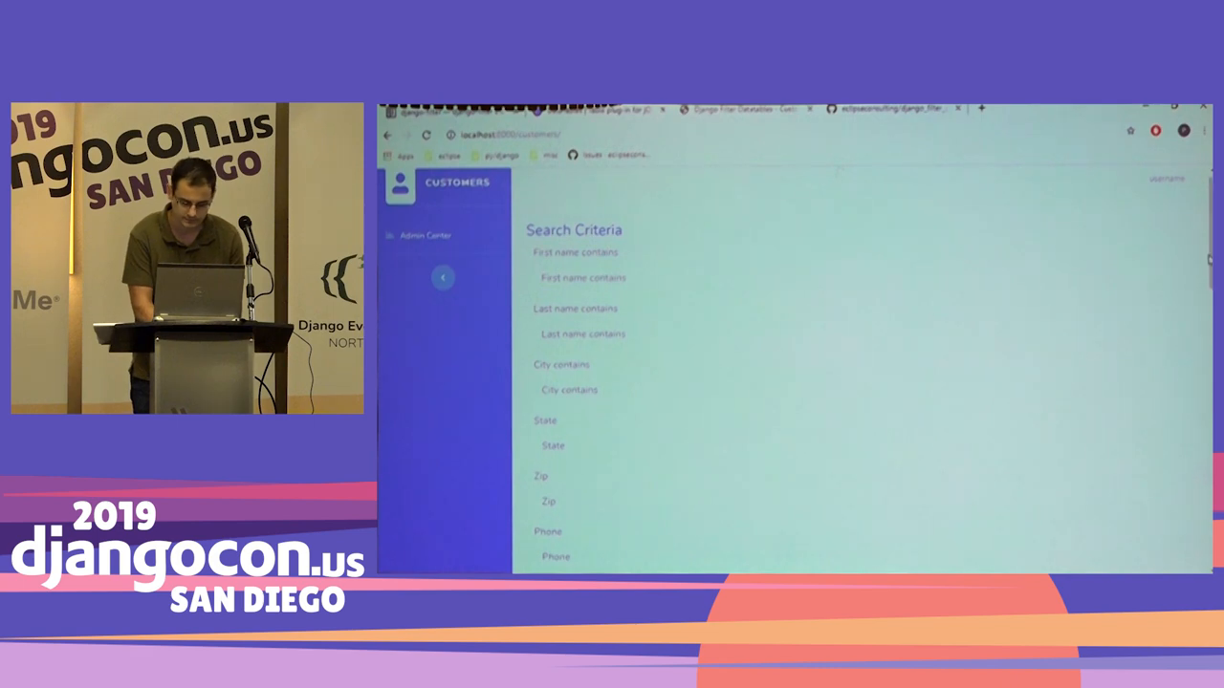
Step: Scroll through util.js, then return to customer_filter.html's DataTable ajax settings
scroll(down, 3)
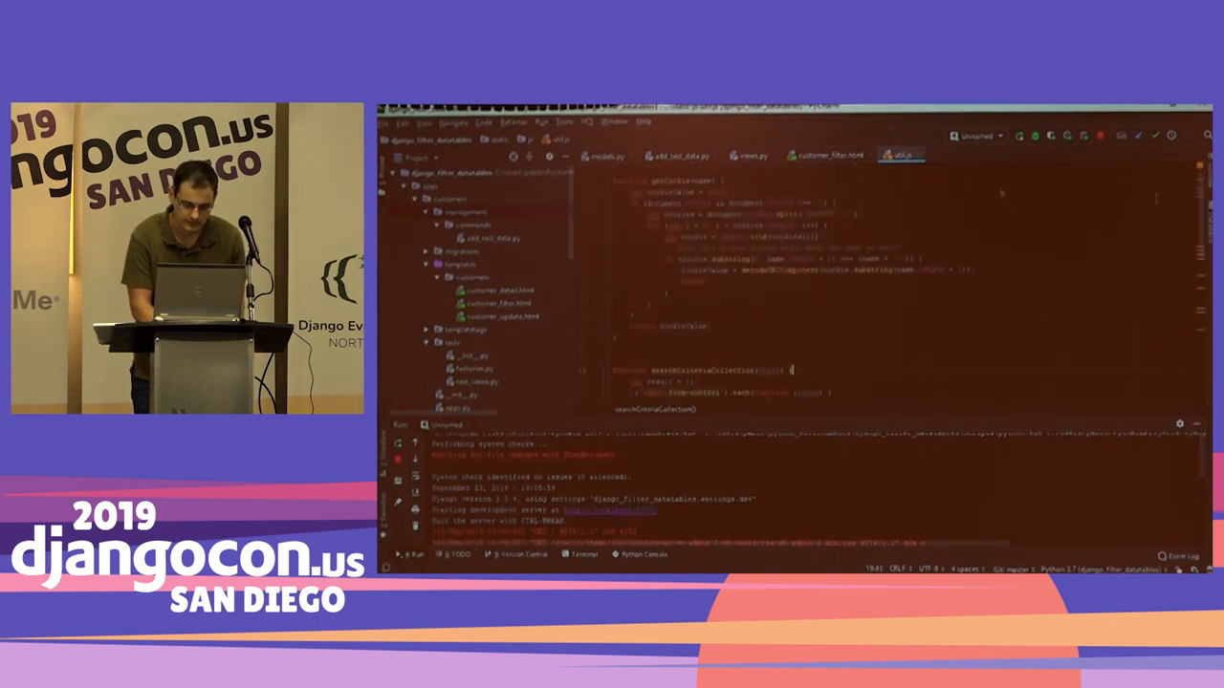
click(827, 155)
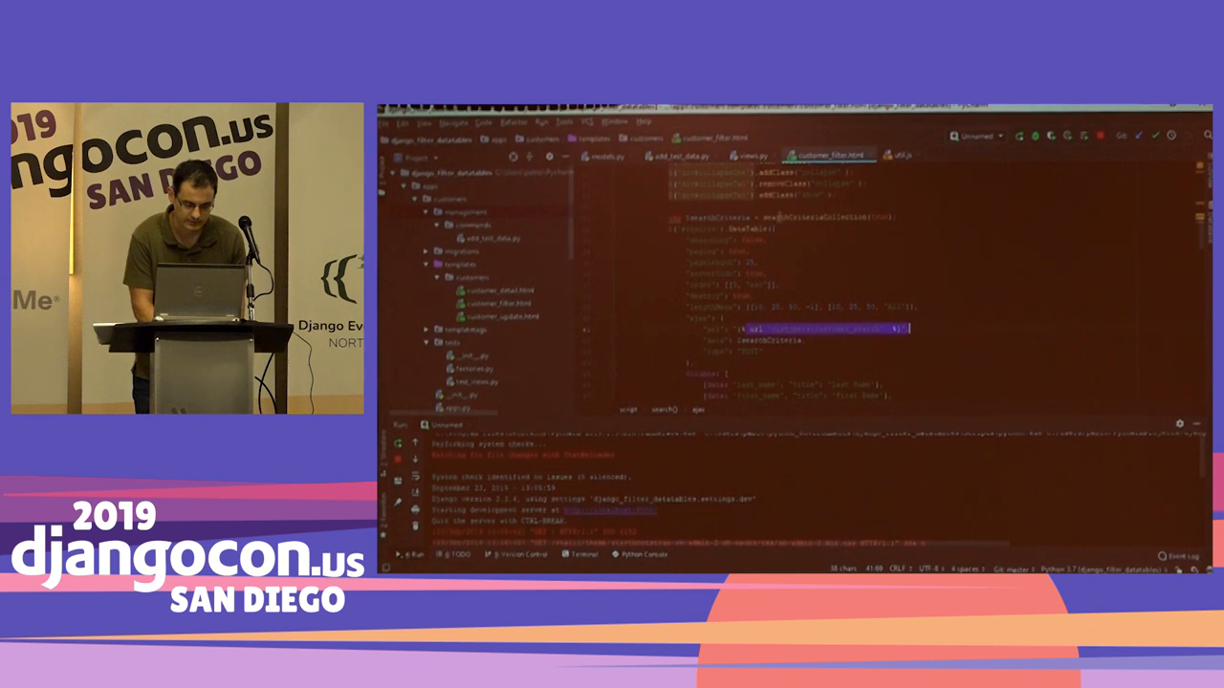